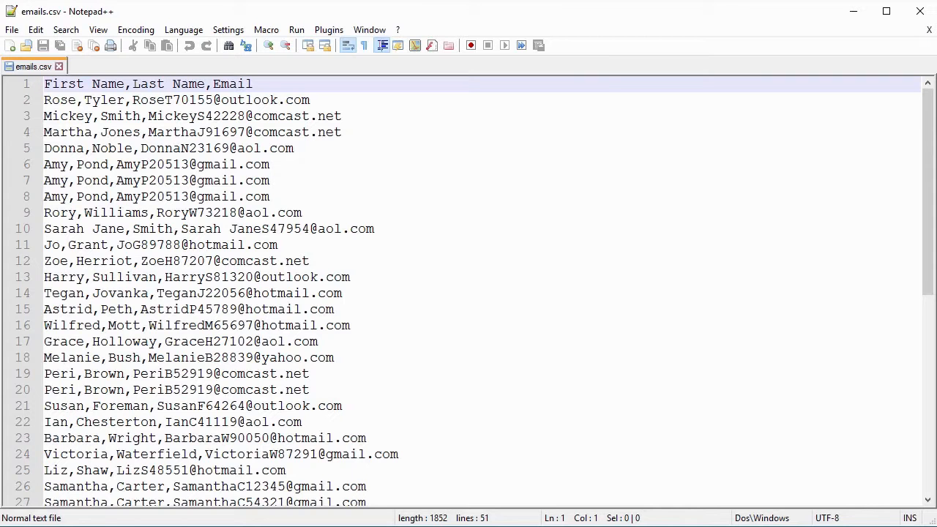
mouse_move(31, 19)
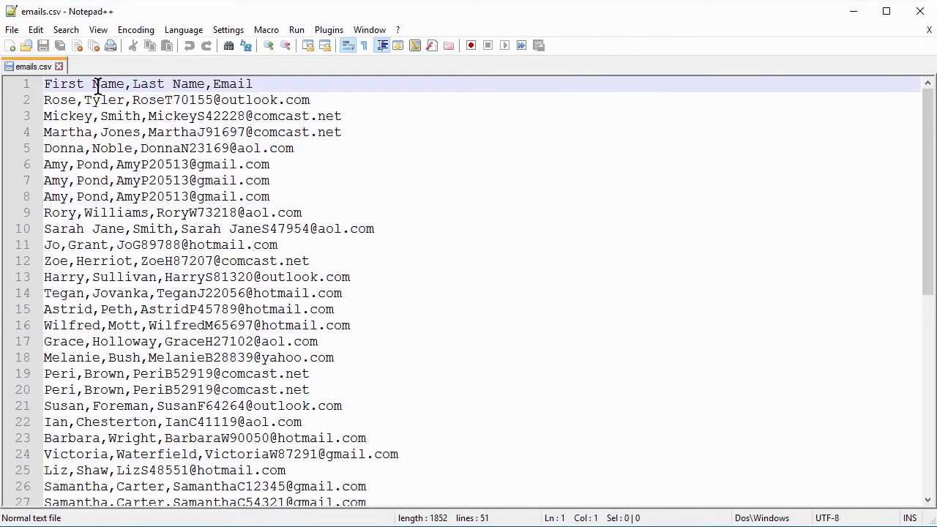
mouse_move(46, 84)
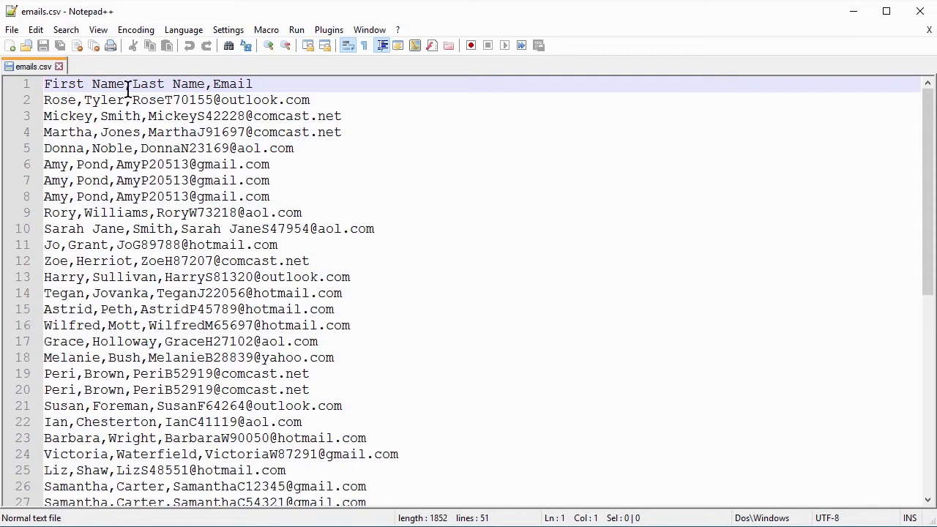
mouse_move(228, 83)
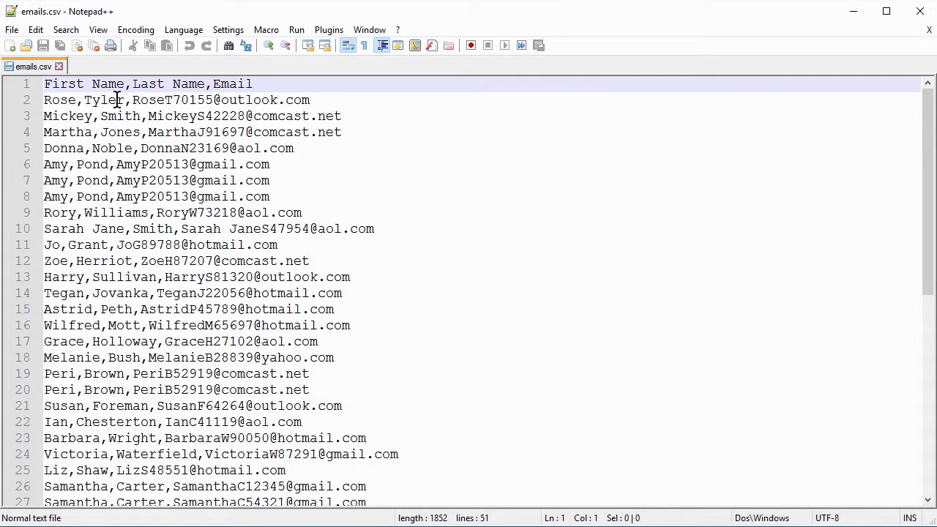
mouse_move(329, 108)
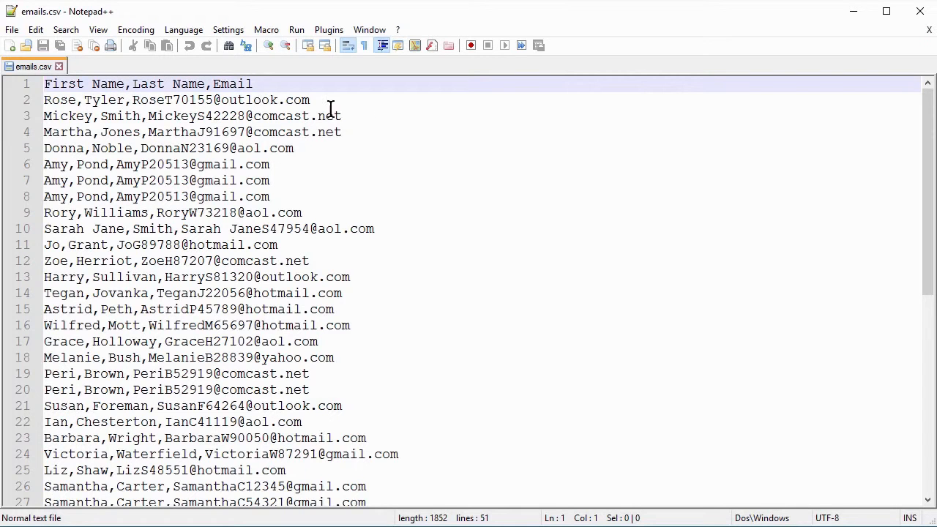
mouse_move(383, 125)
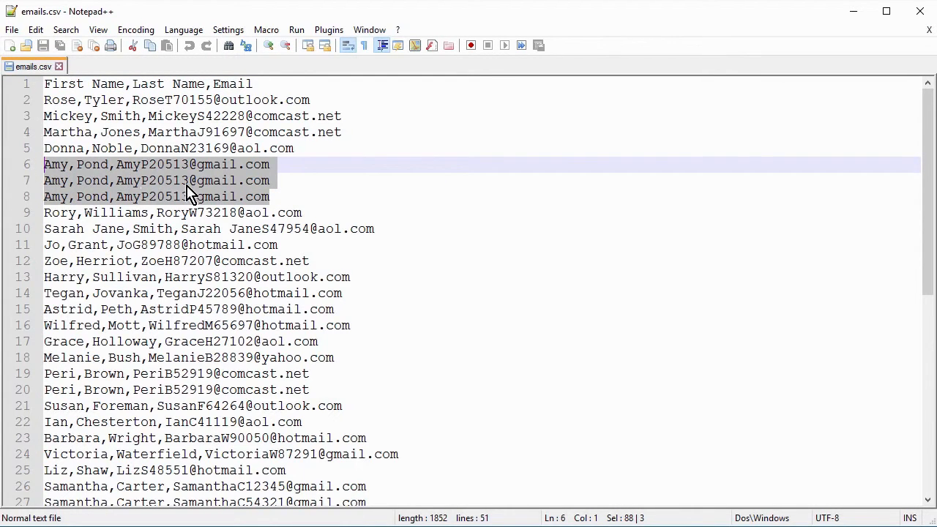
mouse_move(298, 171)
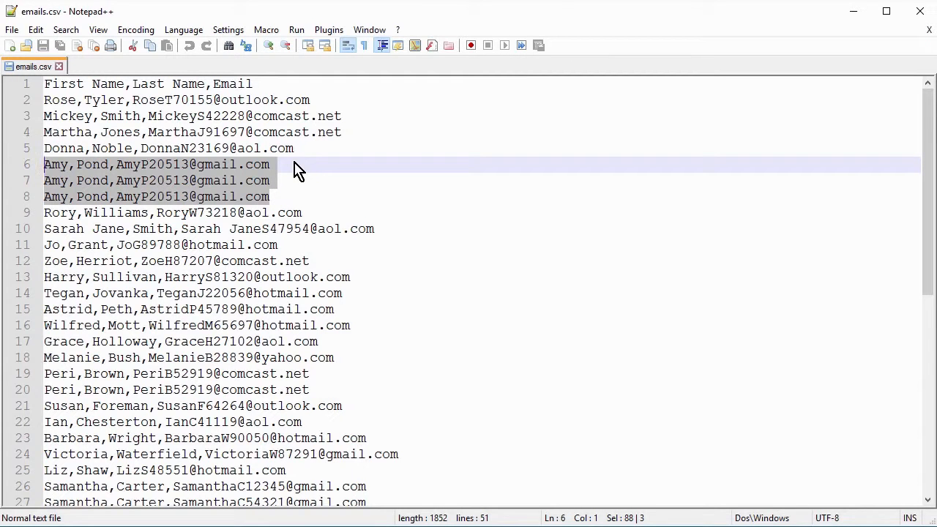
mouse_move(46, 196)
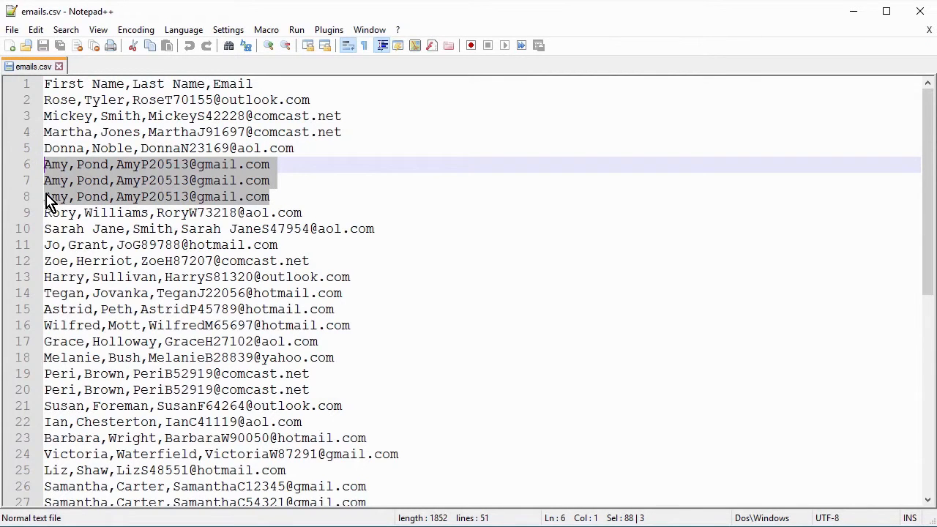
mouse_move(148, 180)
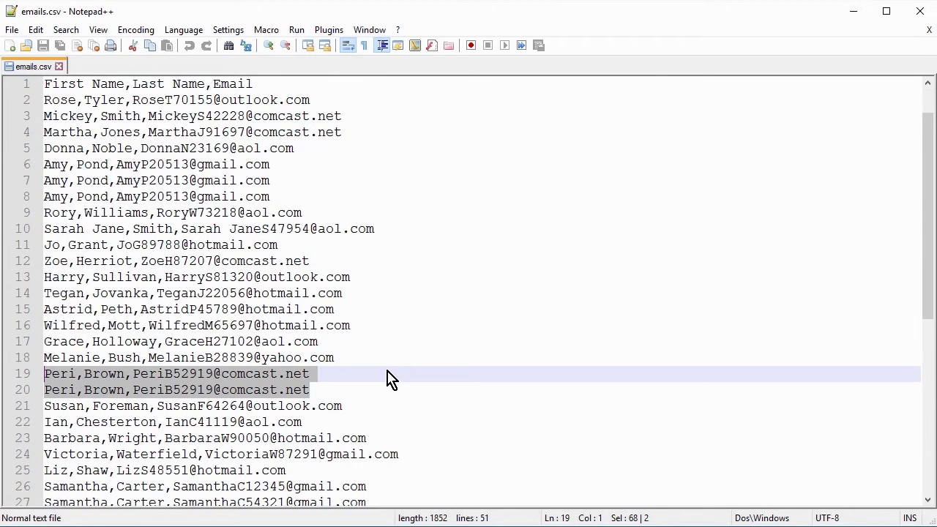
Paste the copied emails CSV rows into A1 of the new blank workbook.
scroll("down", 3)
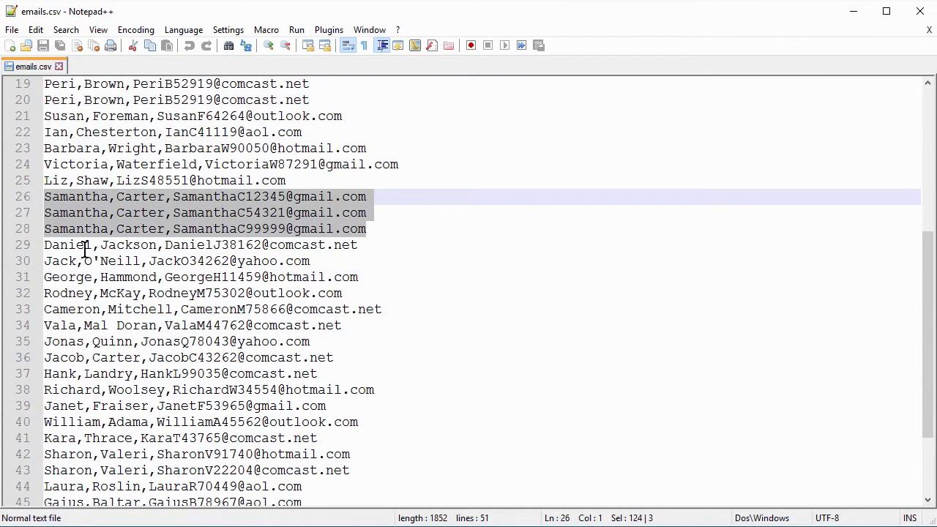
mouse_move(73, 222)
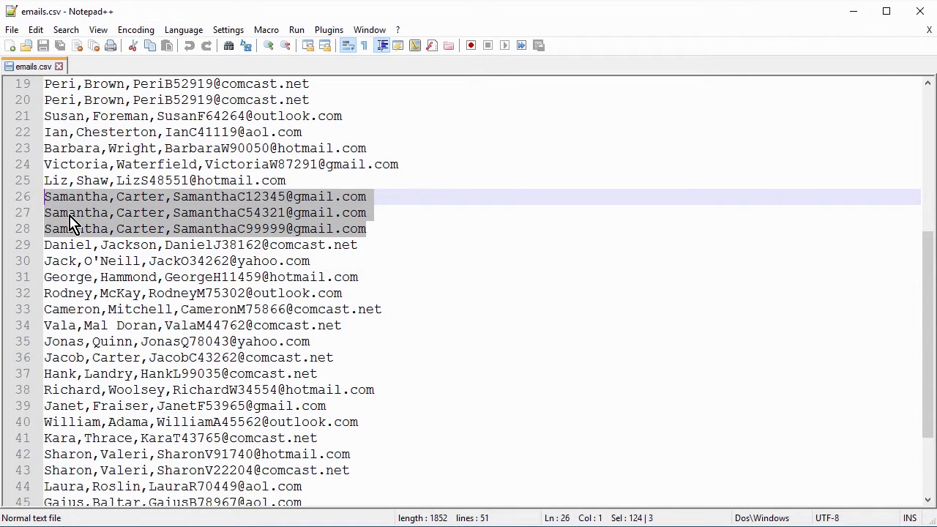
mouse_move(293, 229)
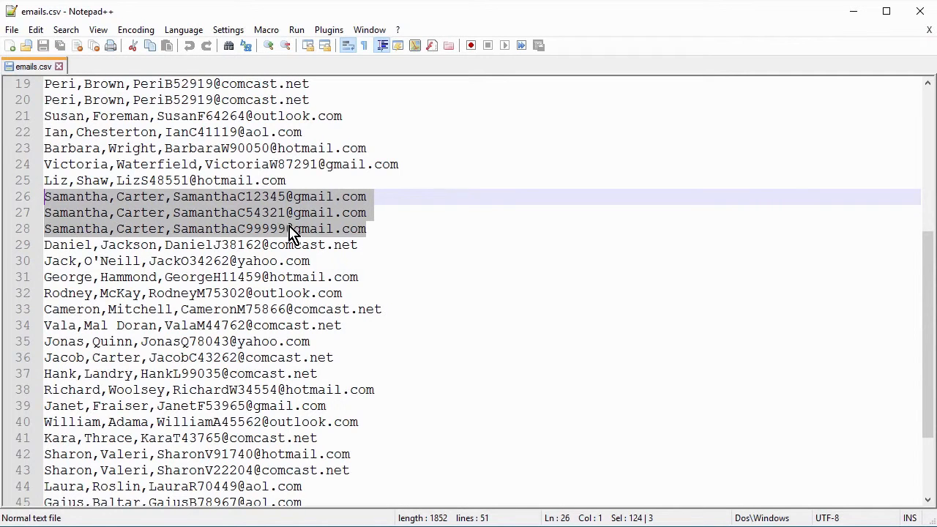
mouse_move(426, 224)
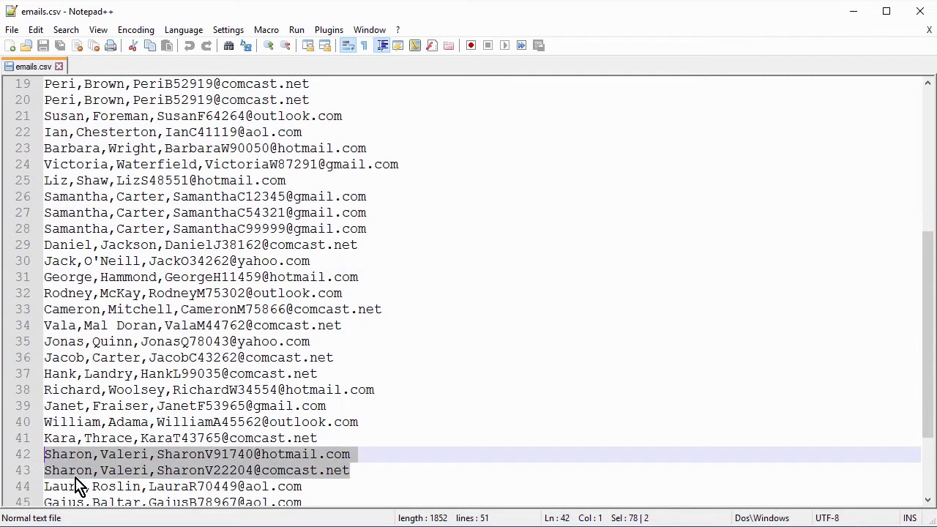
mouse_move(104, 438)
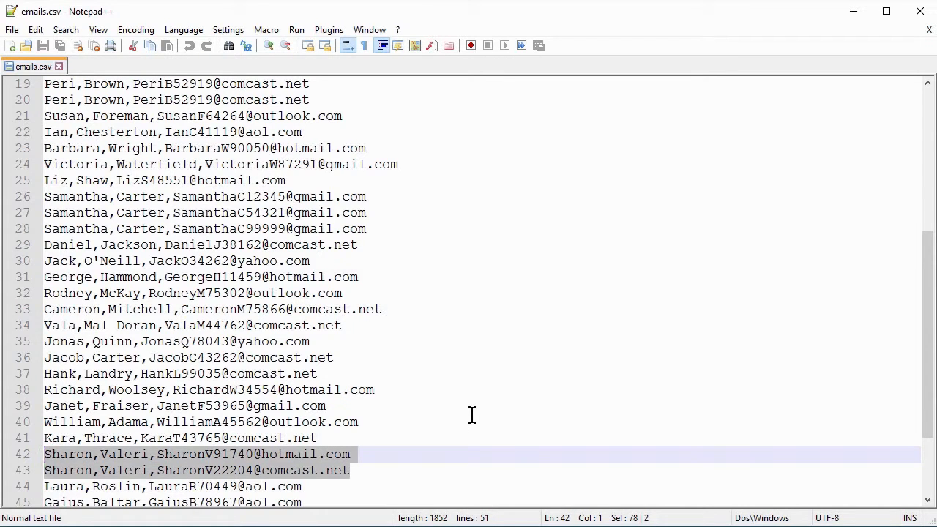
scroll("down", 3)
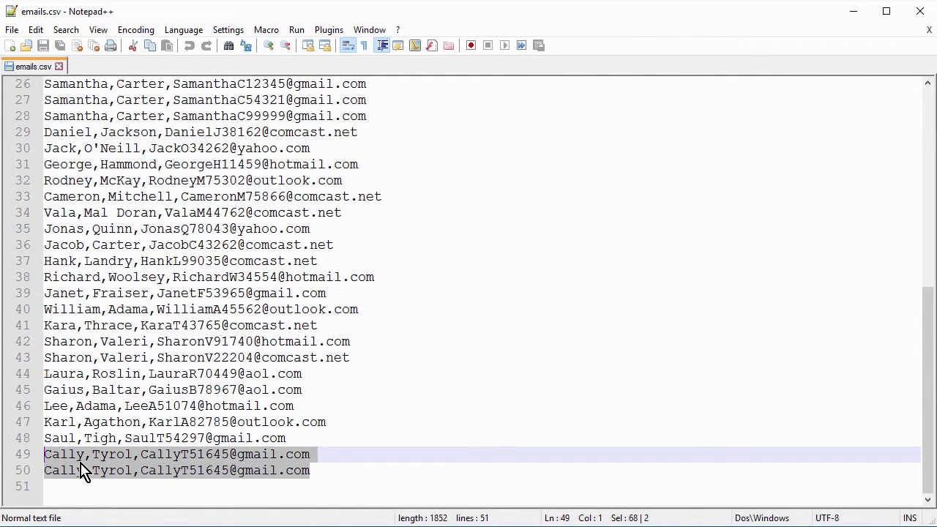
mouse_move(243, 467)
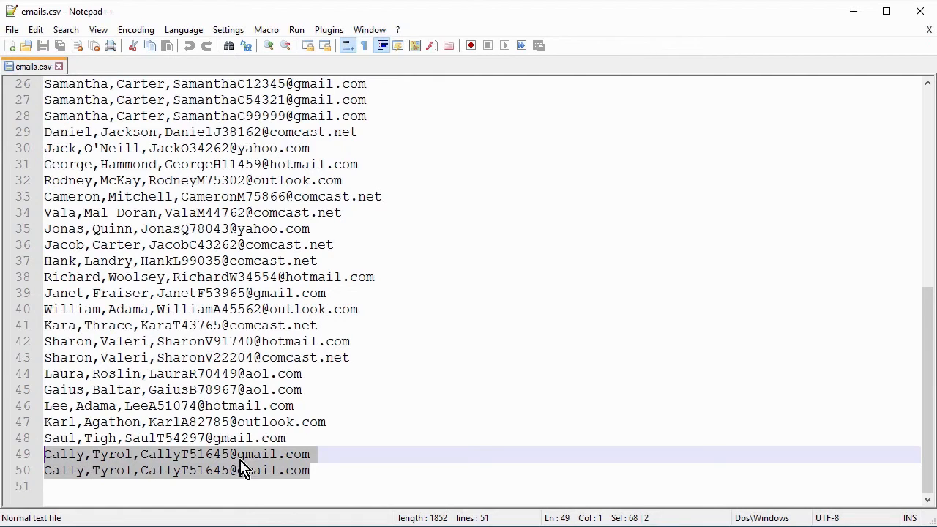
mouse_move(430, 417)
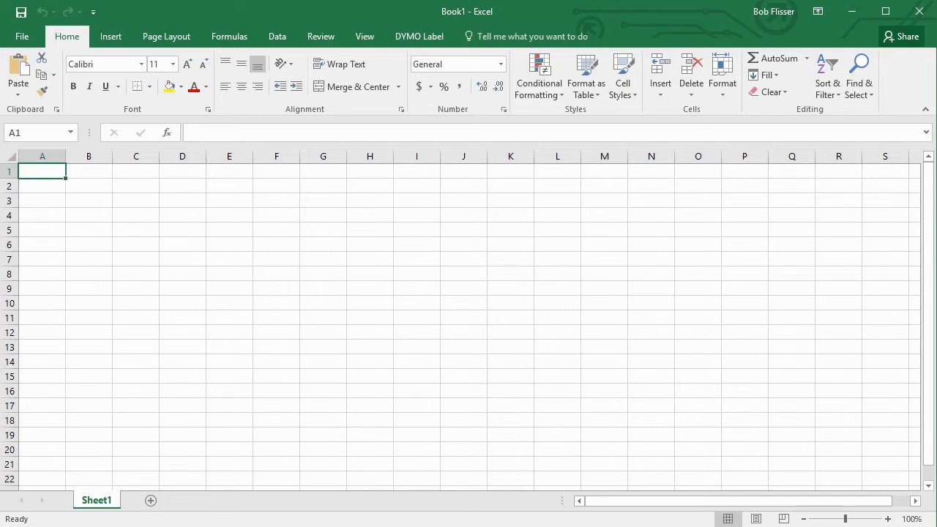
key("ctrl+v")
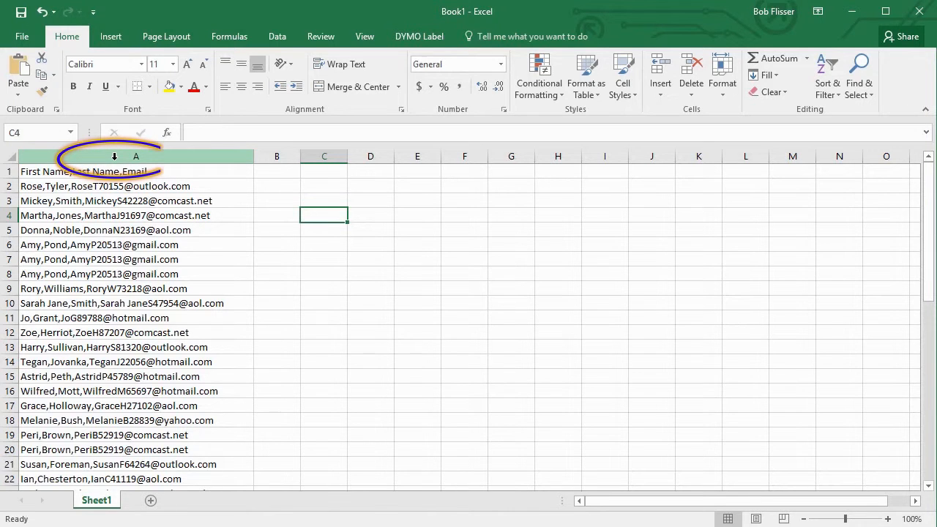
Split column A into First Name, Last Name and Email by comma, then narrow column A.
left_click(135, 156)
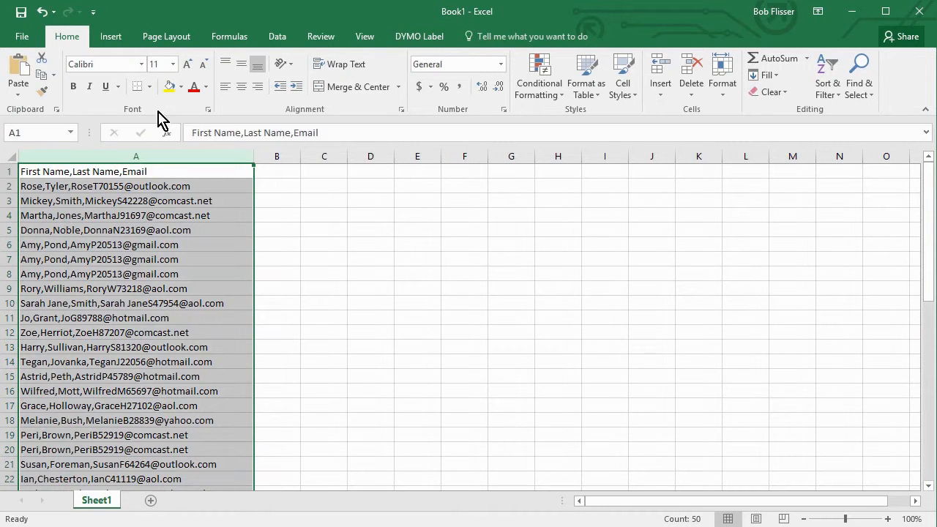
left_click(277, 36)
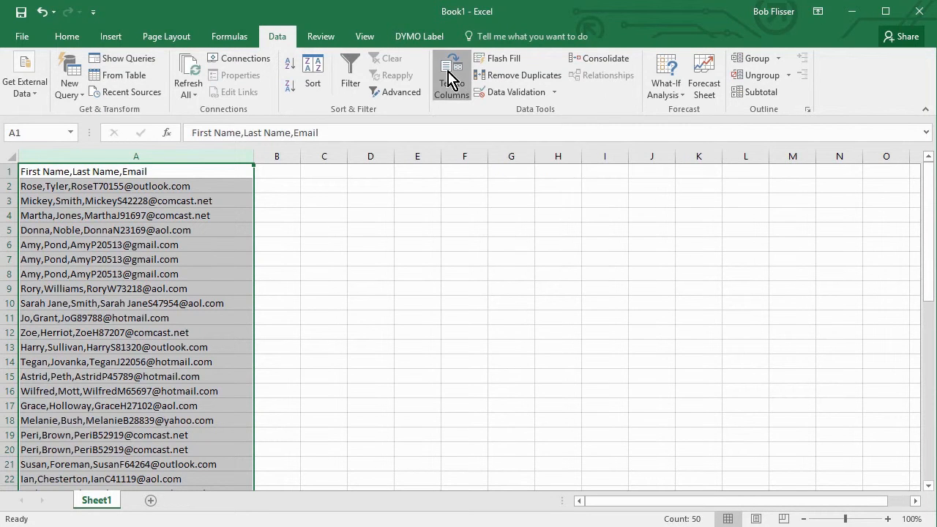
left_click(450, 74)
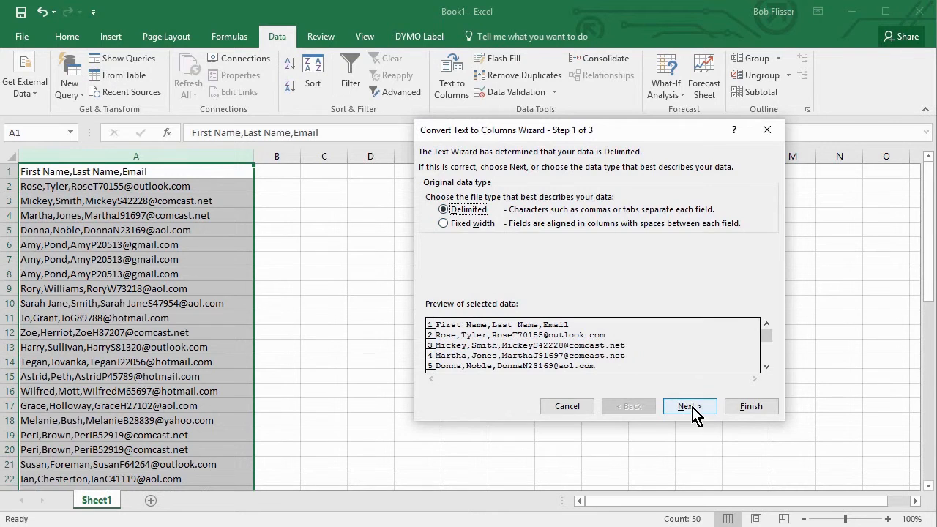
left_click(689, 406)
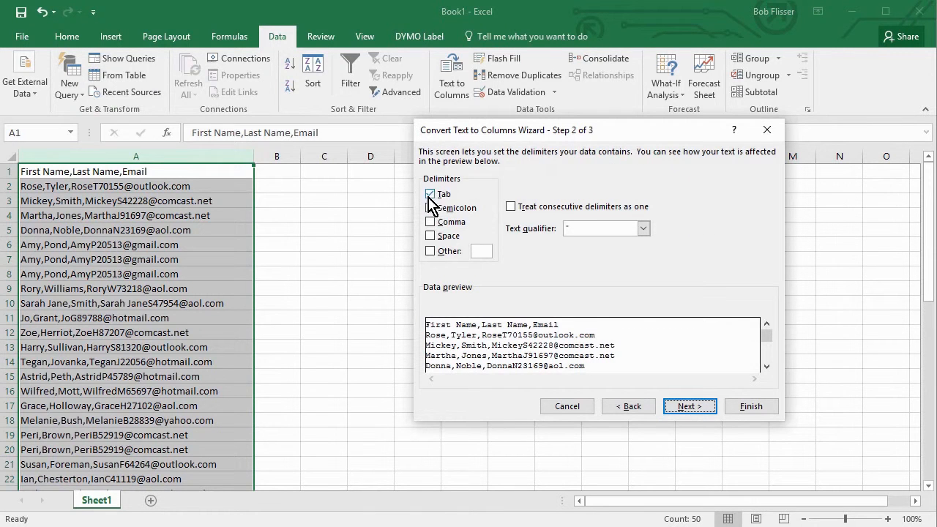
left_click(431, 193)
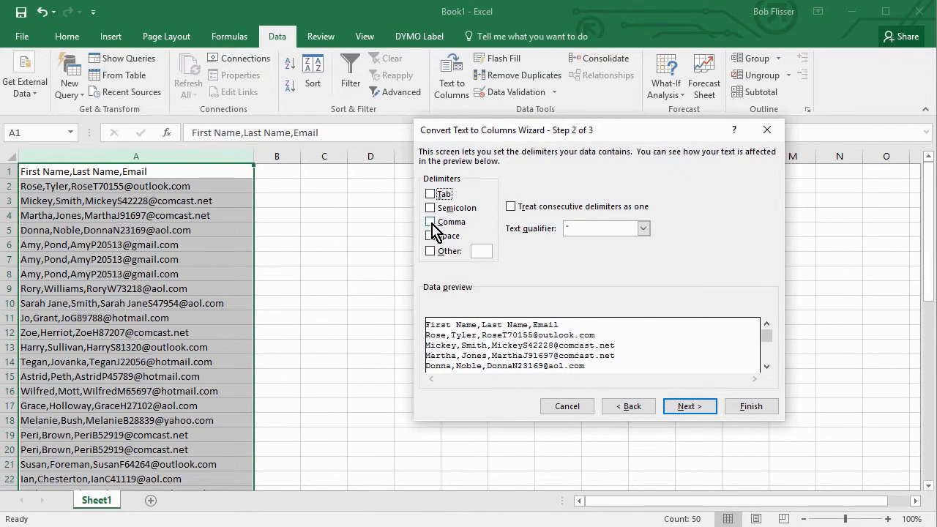
left_click(430, 221)
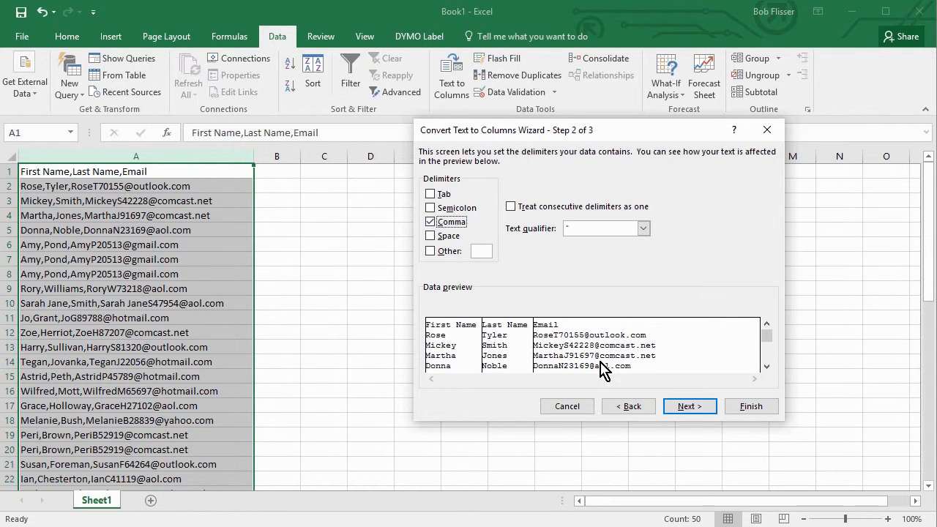
left_click(689, 406)
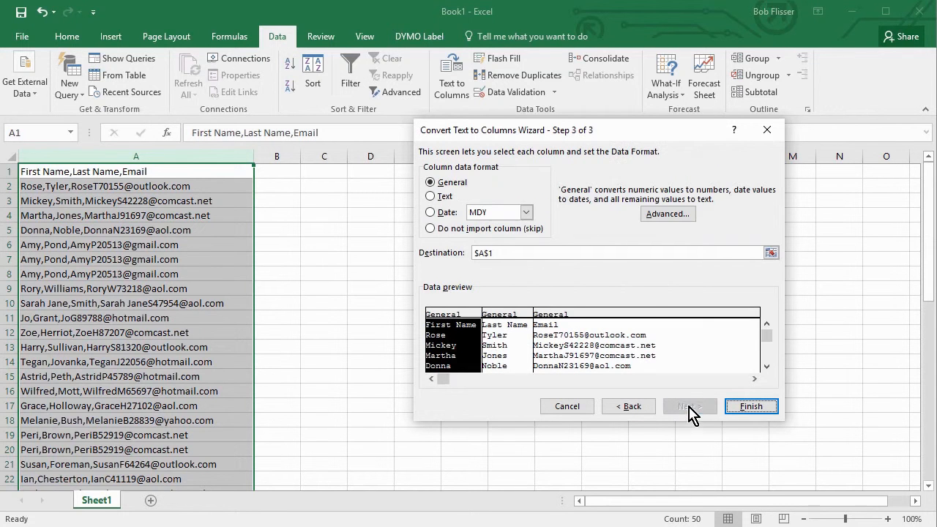
mouse_move(530, 290)
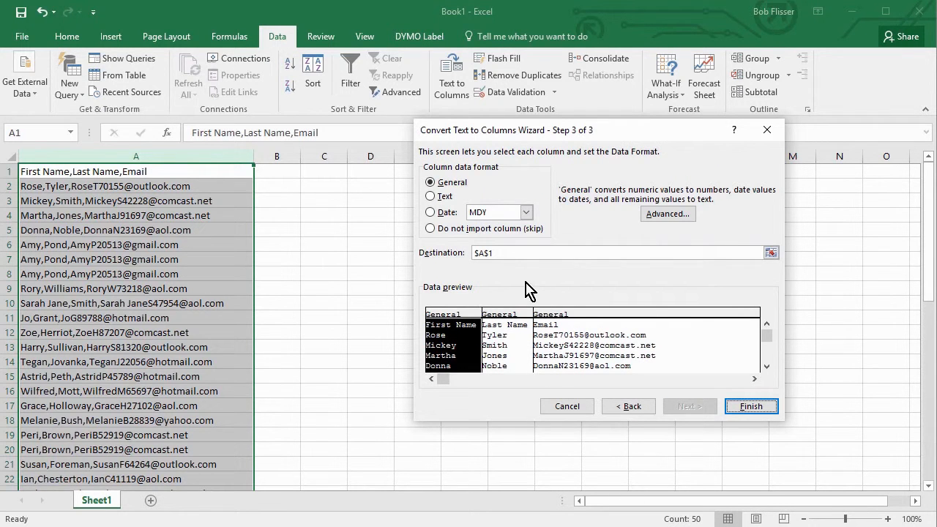
mouse_move(520, 340)
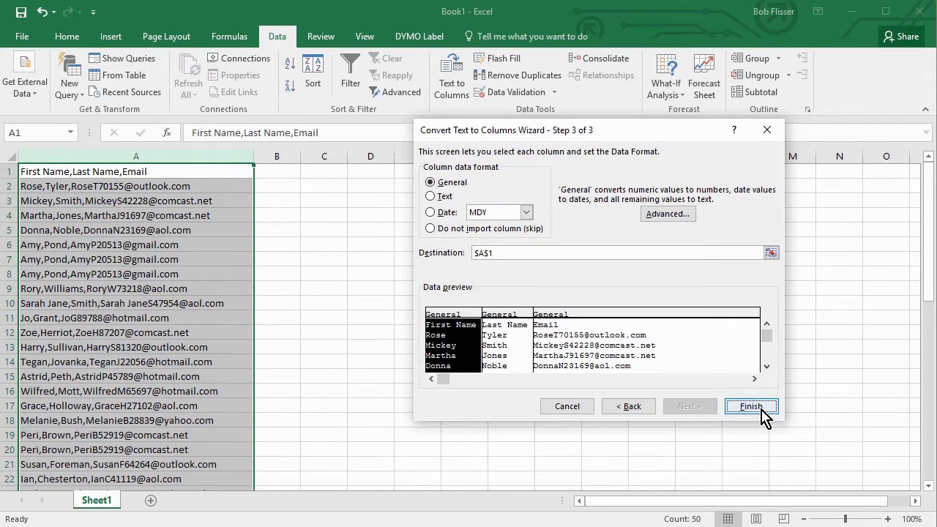
left_click(751, 406)
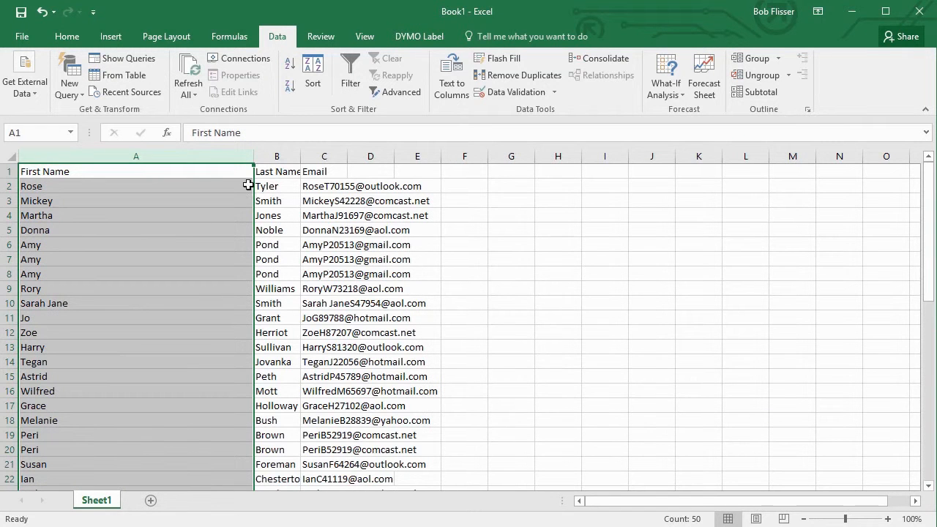
left_click_drag(256, 156, 75, 156)
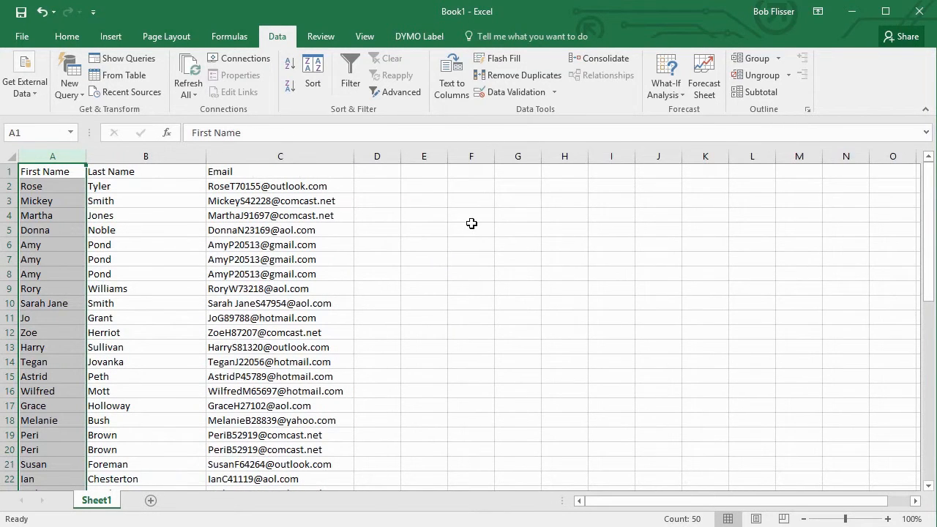
Close Book1, choosing Don't Save to discard the split-column changes.
left_click(422, 245)
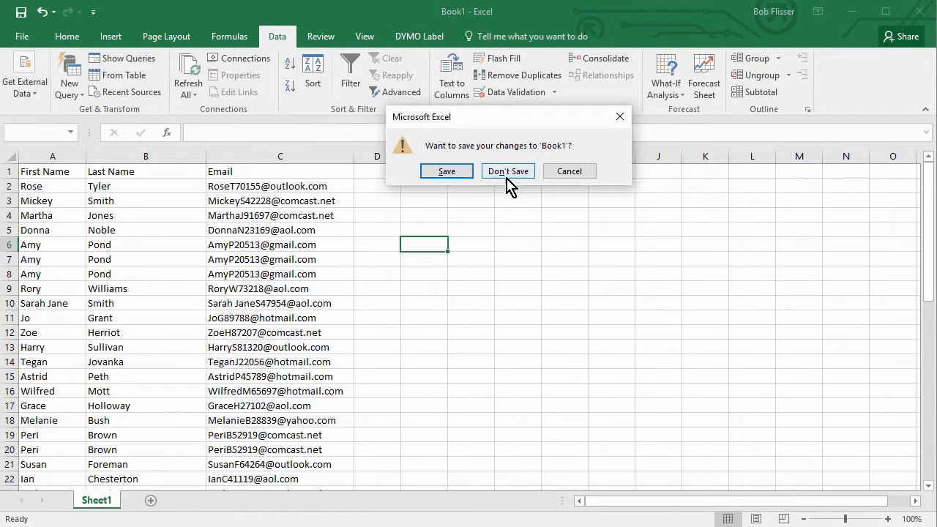
left_click(508, 170)
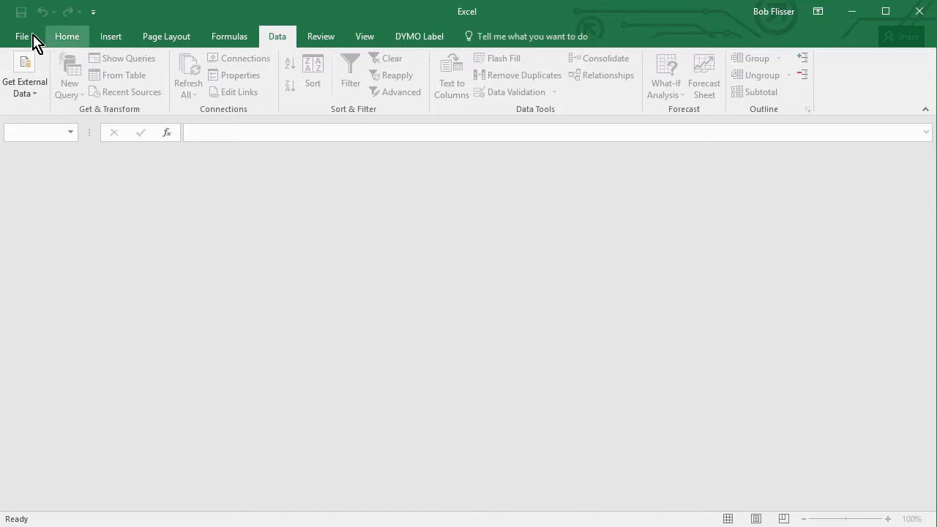
Open emails.csv from Desktop\emails with the file filter set to Text Files.
left_click(21, 35)
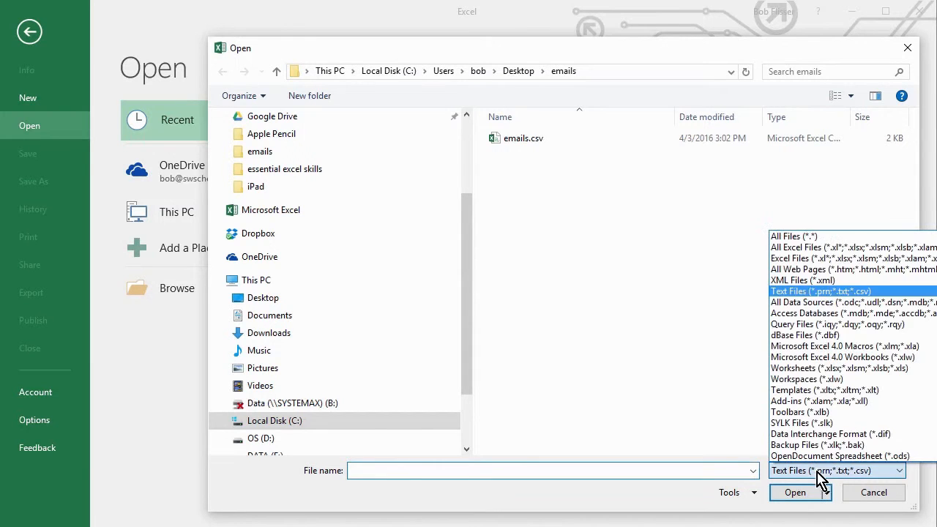
left_click(823, 247)
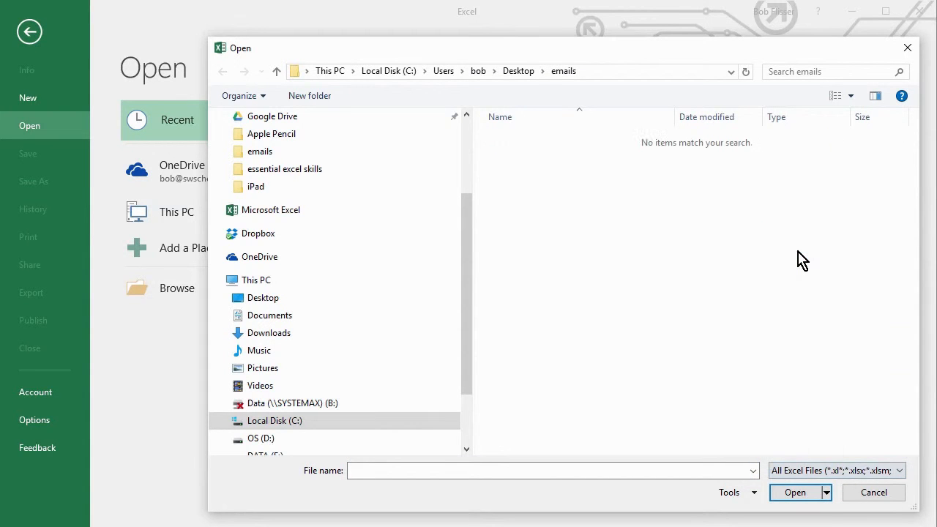
mouse_move(619, 307)
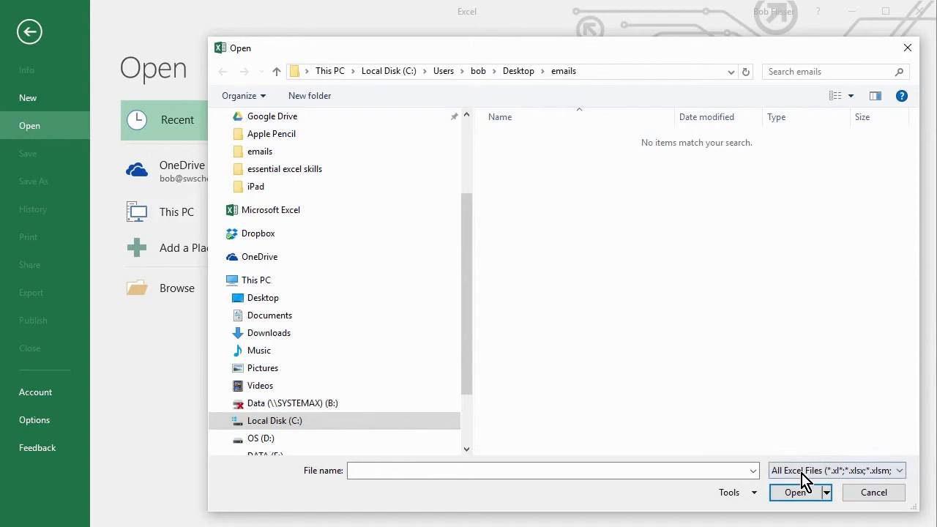
left_click(901, 470)
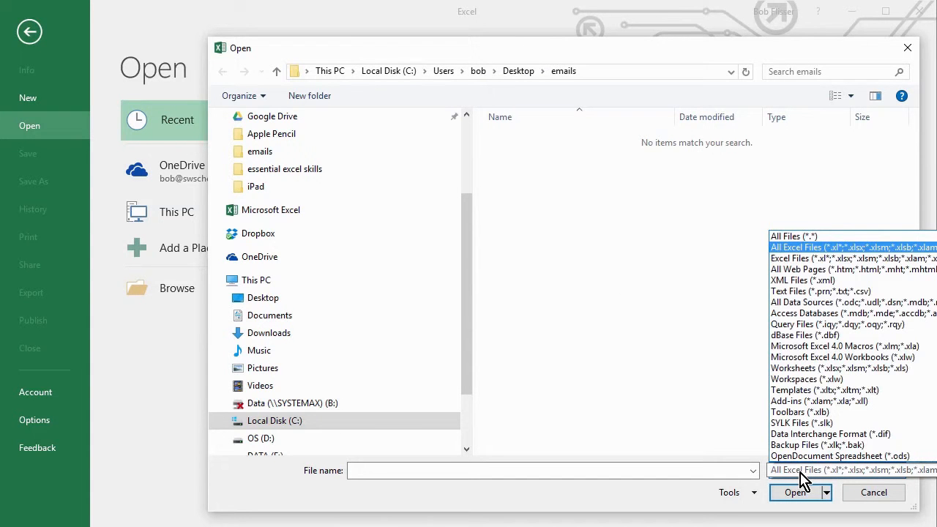
mouse_move(805, 291)
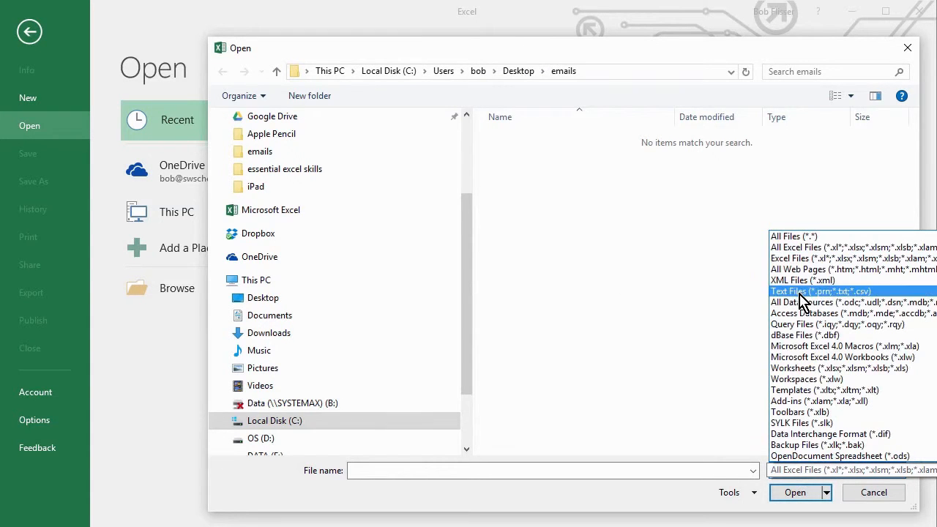
left_click(819, 290)
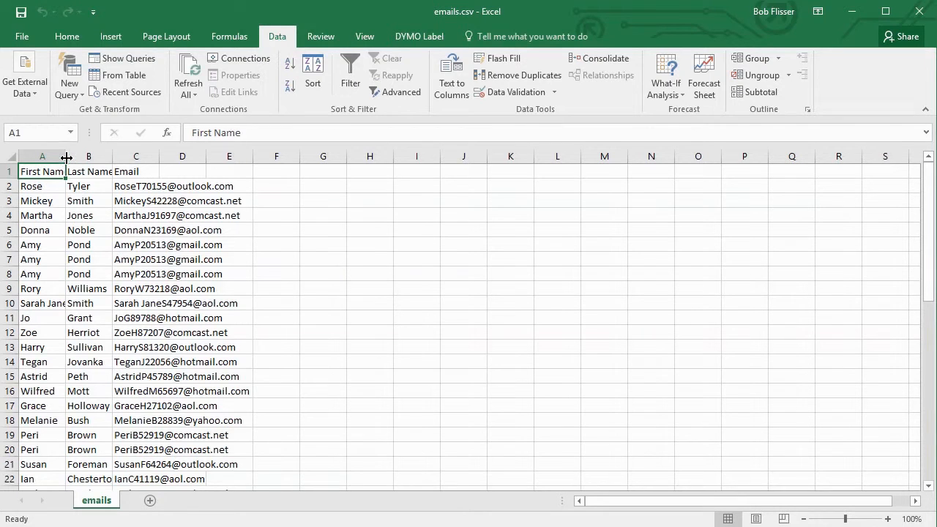
Adjust the column header borders so full names and email addresses are visible.
left_click_drag(65, 156, 73, 156)
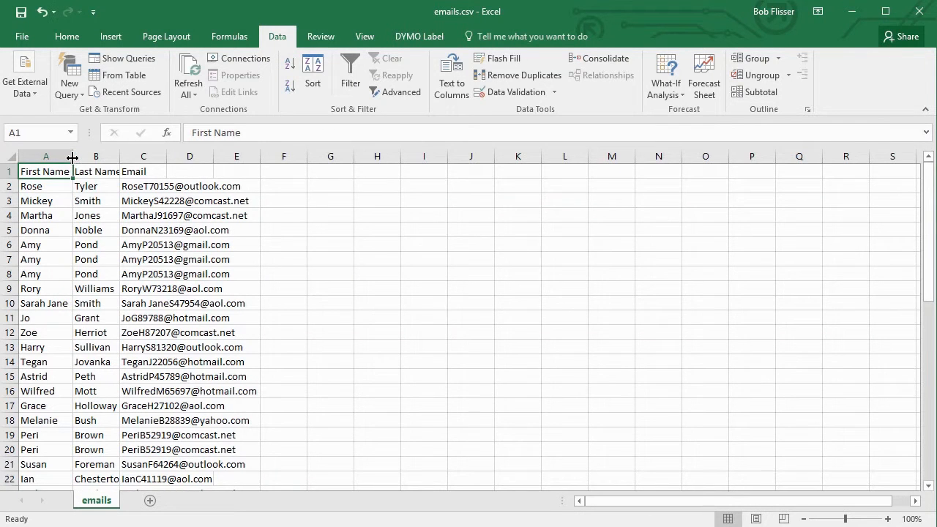
left_click_drag(72, 156, 63, 156)
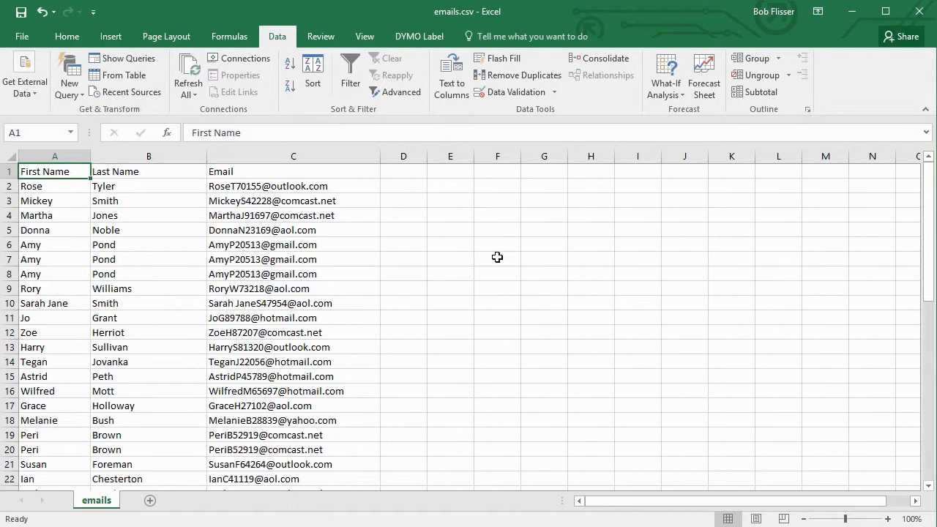
mouse_move(394, 273)
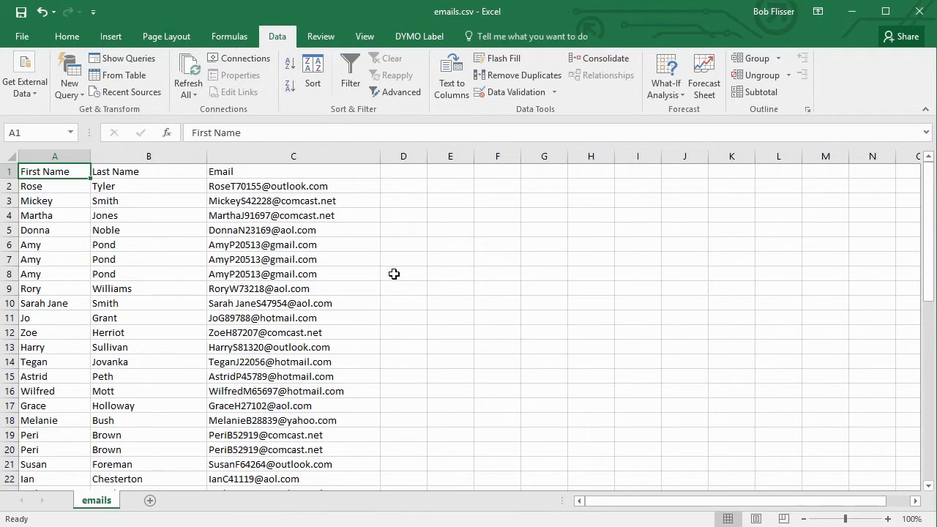
mouse_move(118, 258)
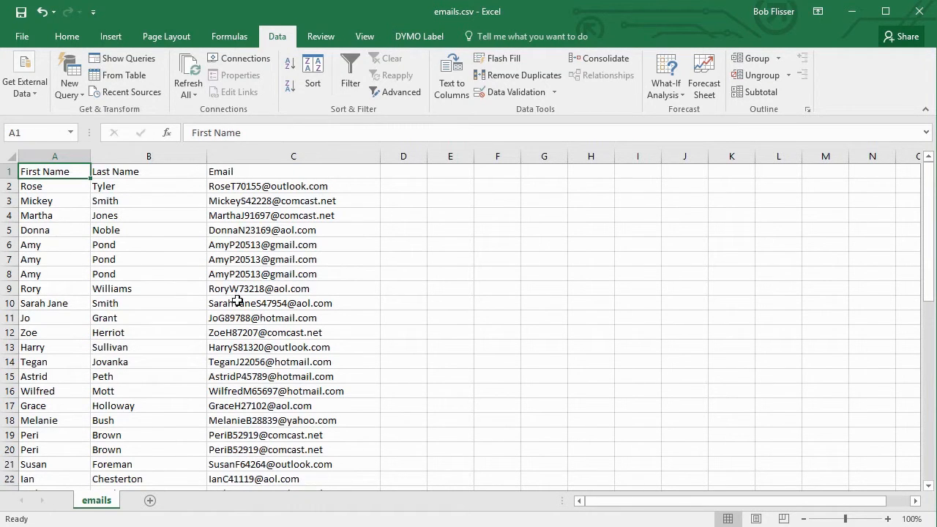
mouse_move(242, 303)
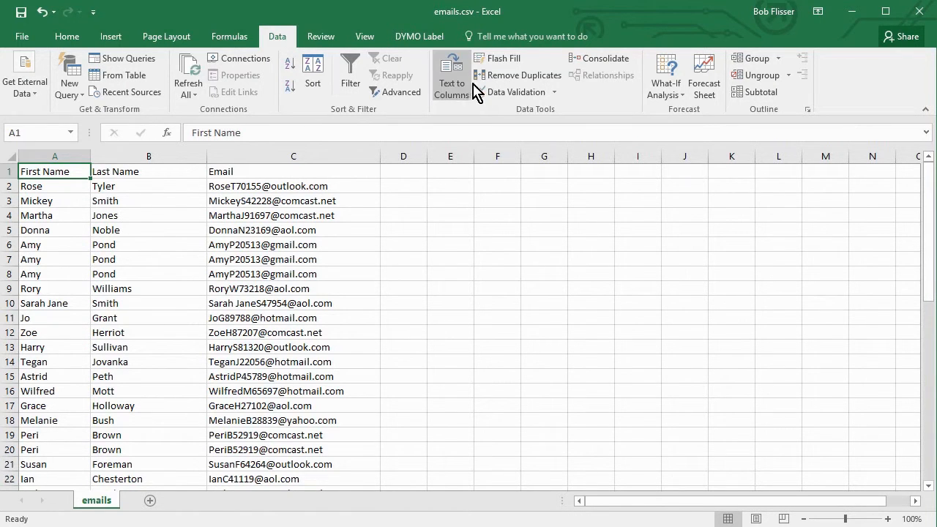
mouse_move(523, 75)
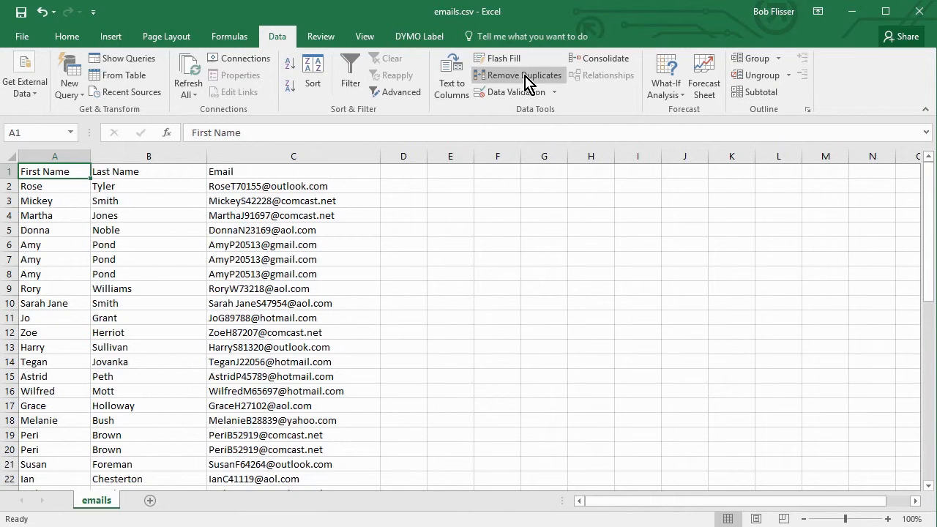
Launch Remove Duplicates from the Data tab's Data Tools group.
left_click(518, 75)
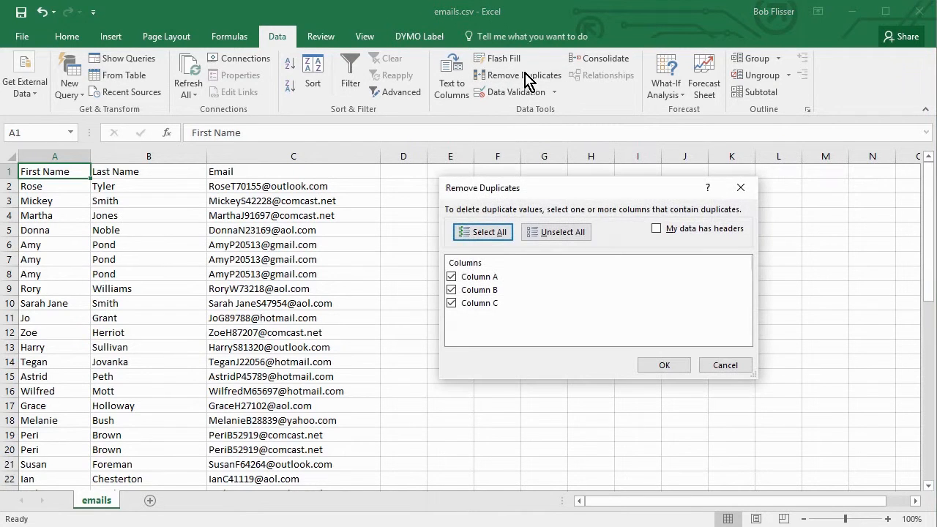
mouse_move(561, 302)
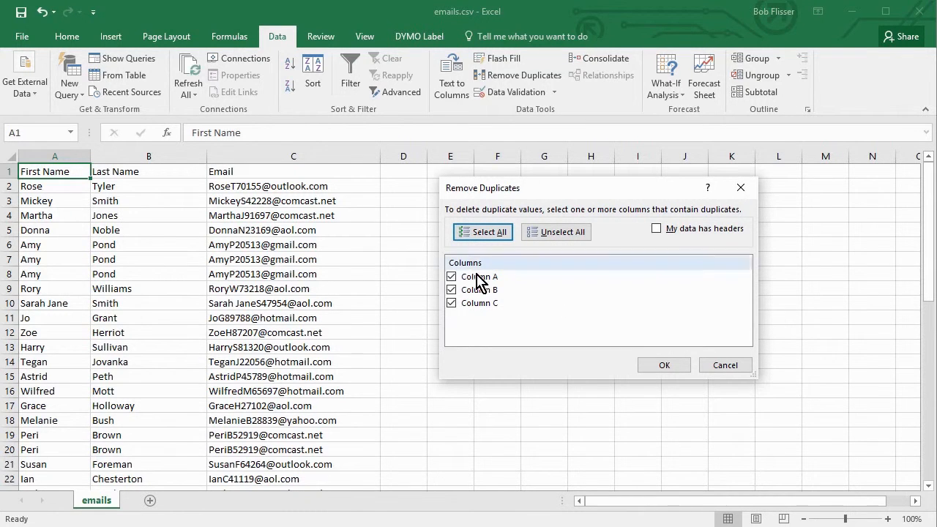
mouse_move(518, 284)
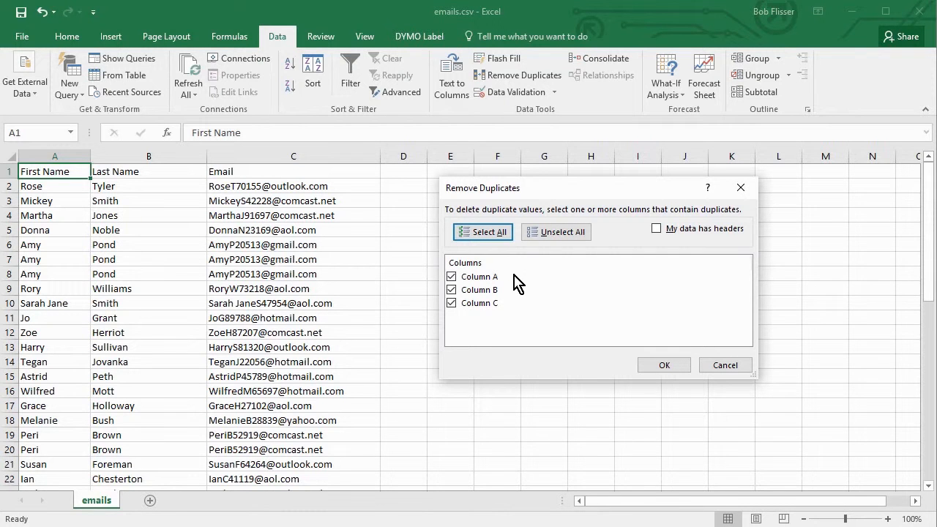
mouse_move(670, 260)
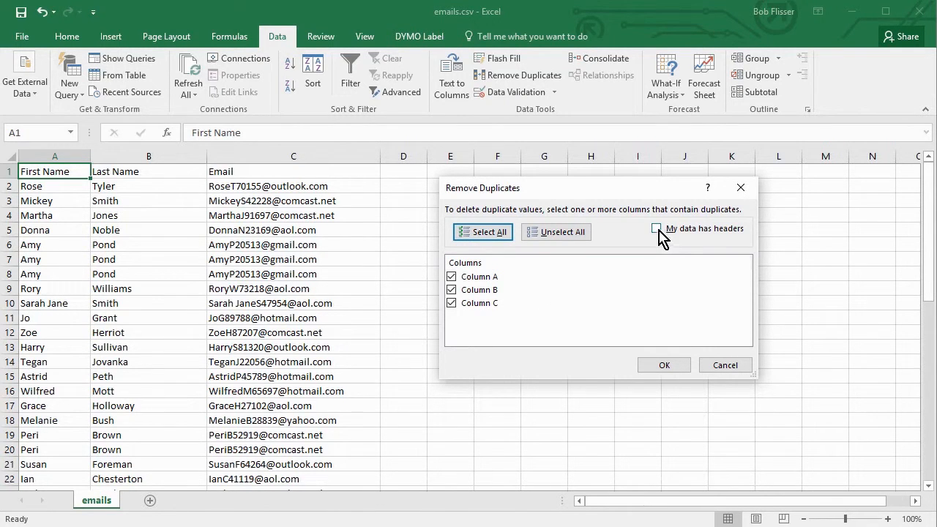
Mark the data as having headers, uncheck Email, then Select All columns again.
left_click(658, 228)
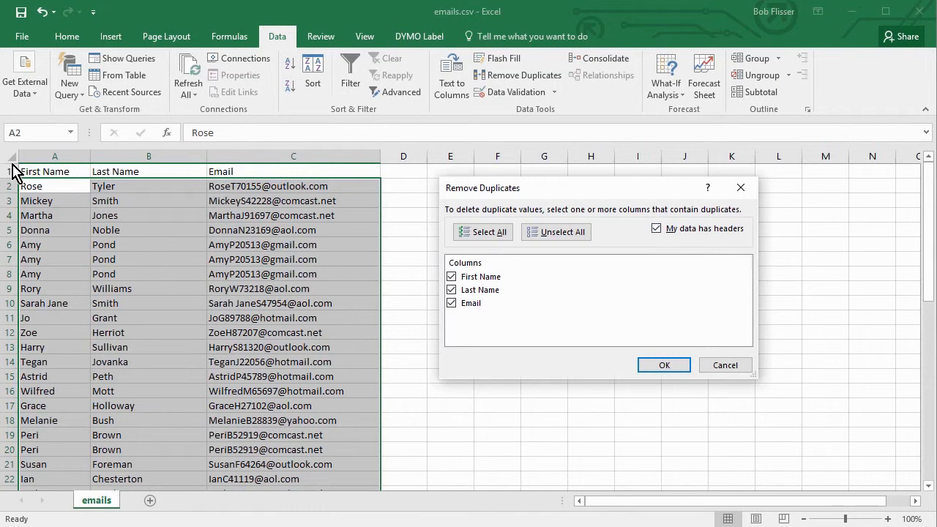
mouse_move(111, 178)
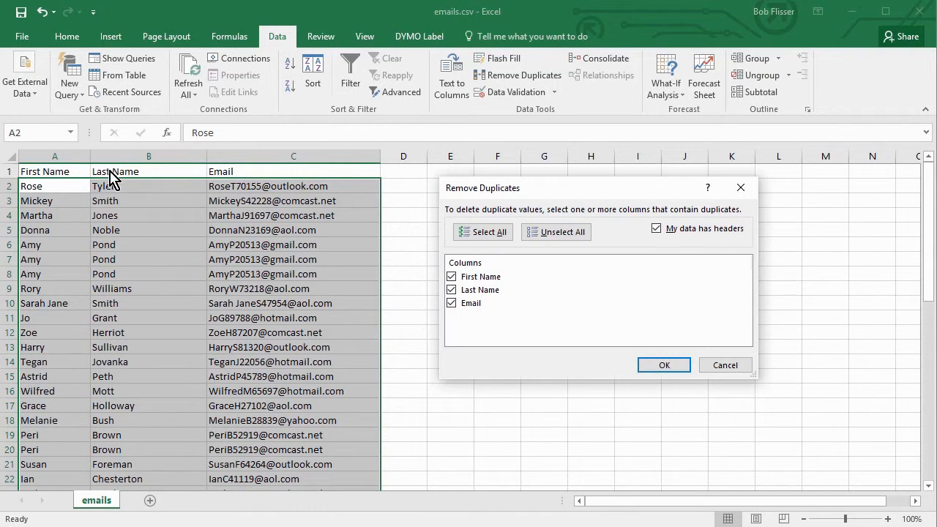
mouse_move(105, 177)
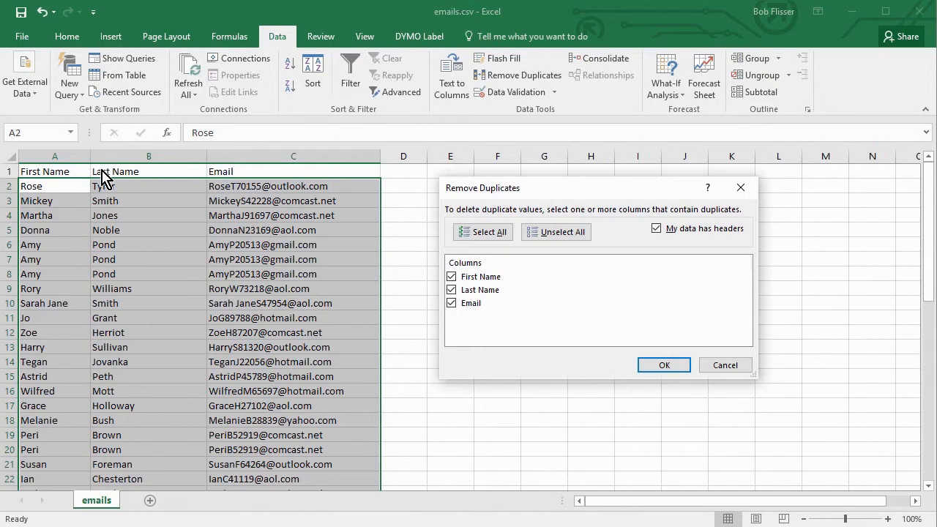
mouse_move(631, 312)
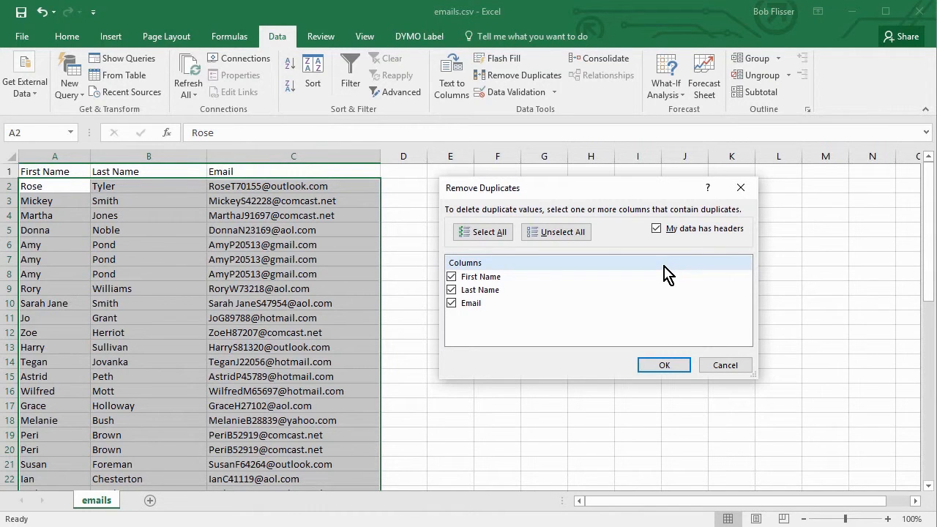
mouse_move(494, 318)
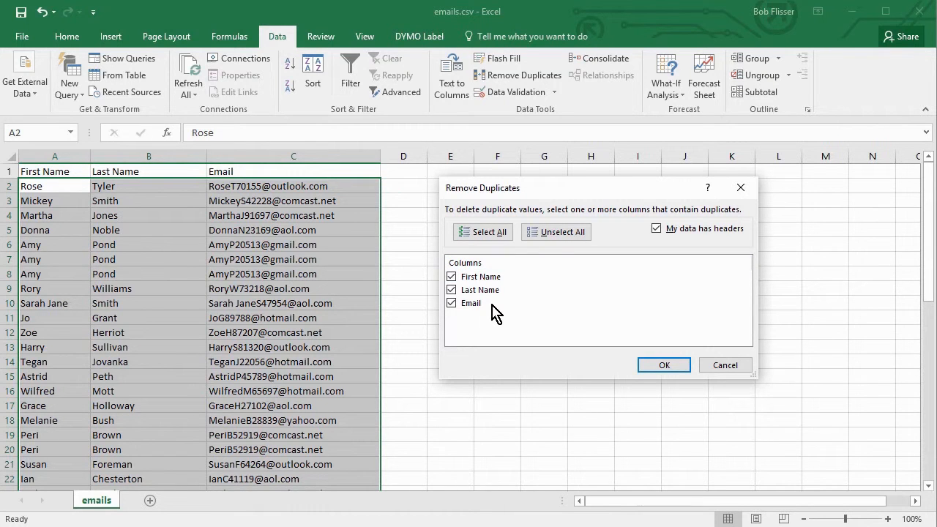
mouse_move(494, 303)
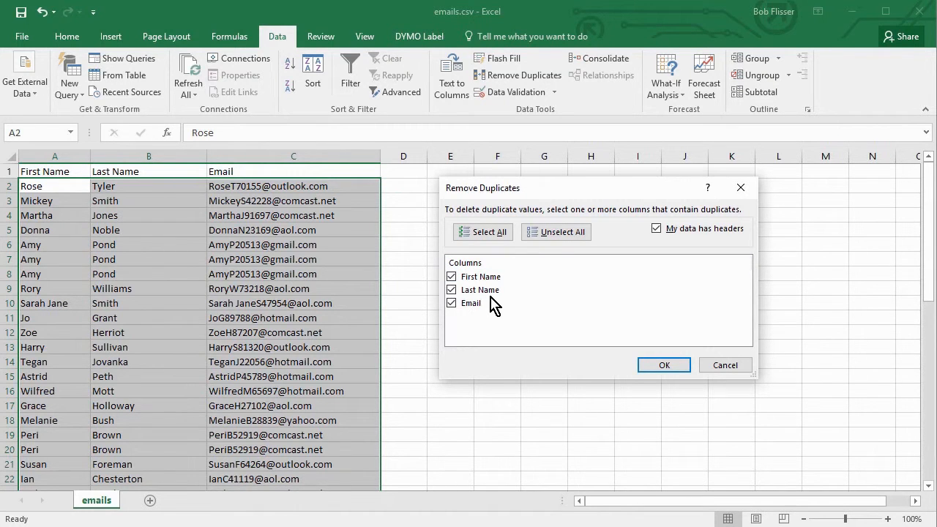
mouse_move(502, 317)
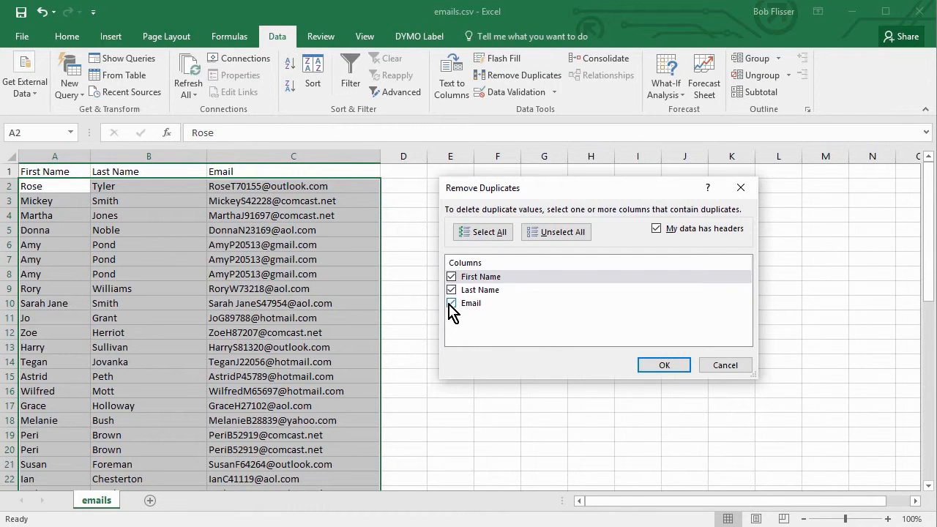
left_click(450, 302)
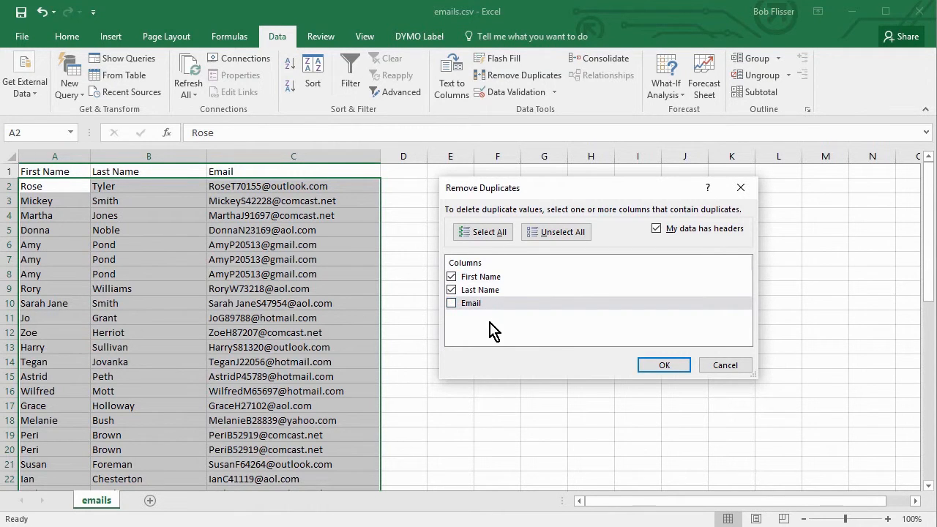
mouse_move(499, 318)
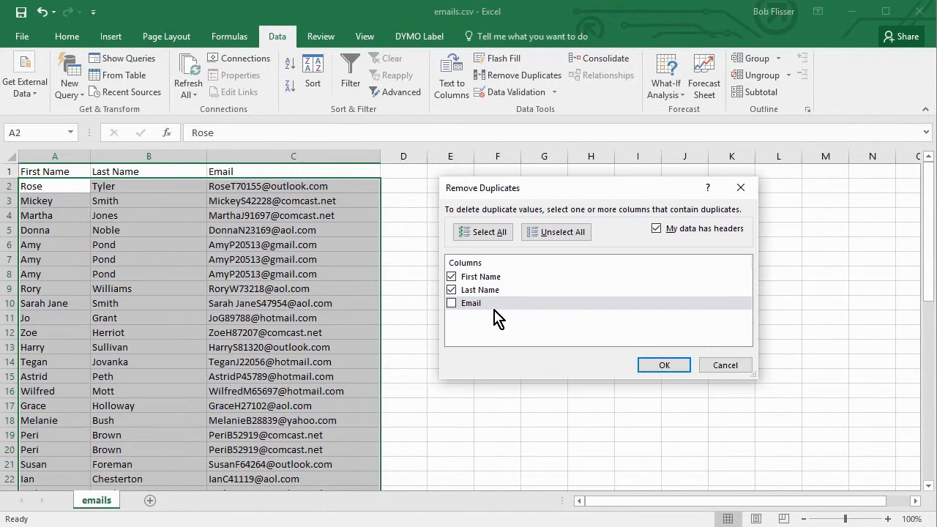
mouse_move(485, 318)
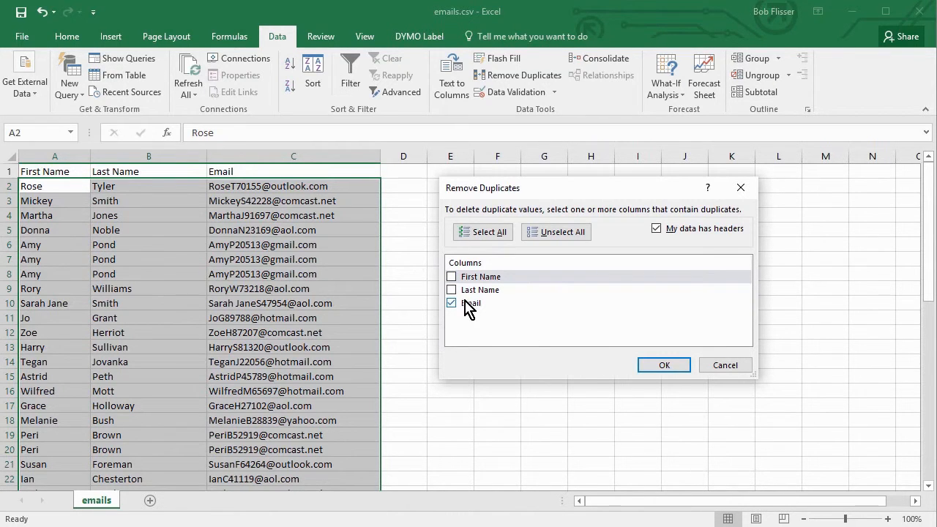
left_click(482, 232)
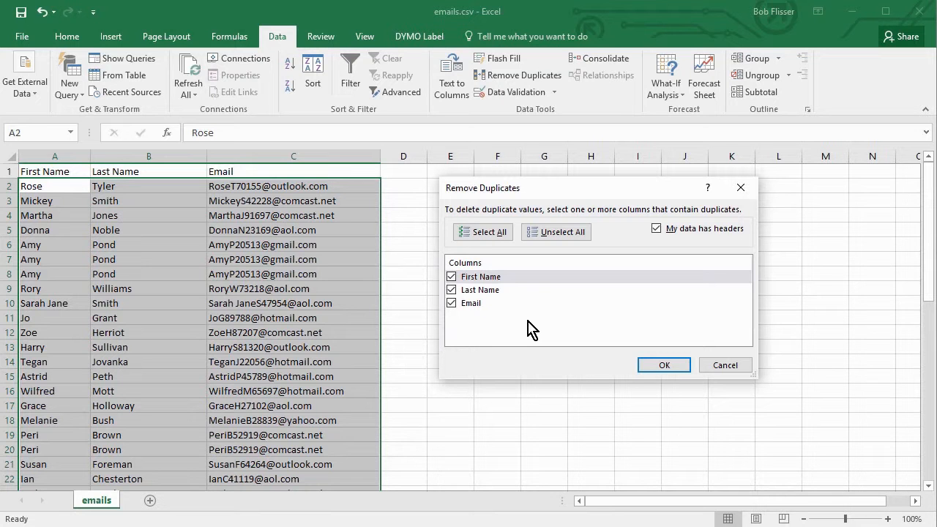
mouse_move(568, 345)
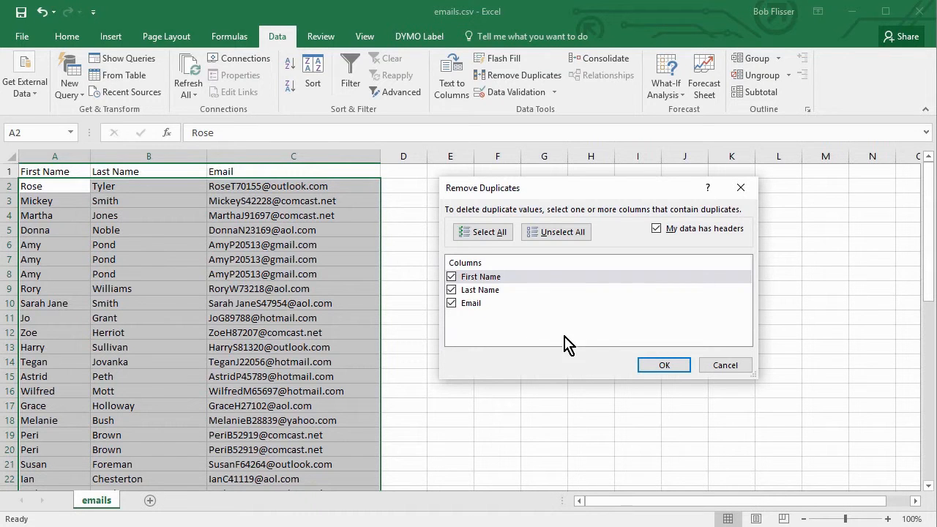
Run the removal and dismiss the summary: 4 duplicates removed, 45 unique rows left.
left_click(664, 364)
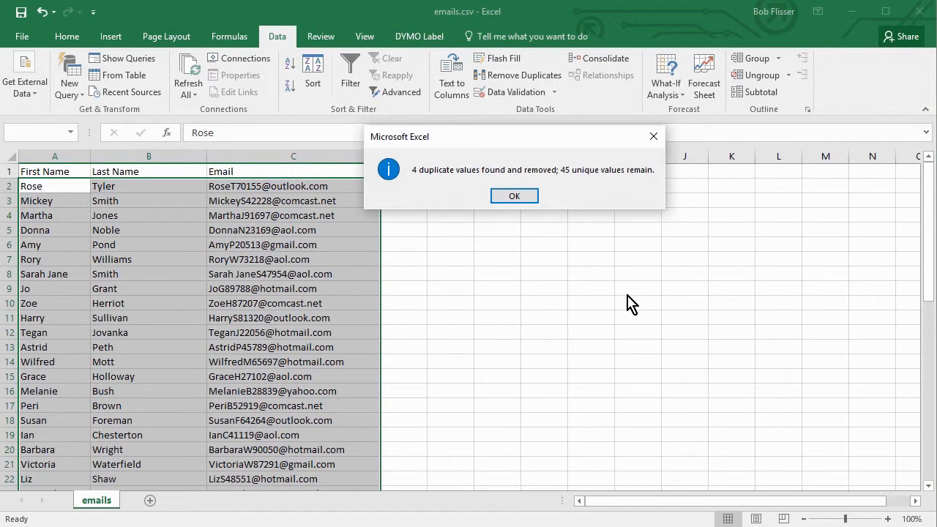
mouse_move(450, 194)
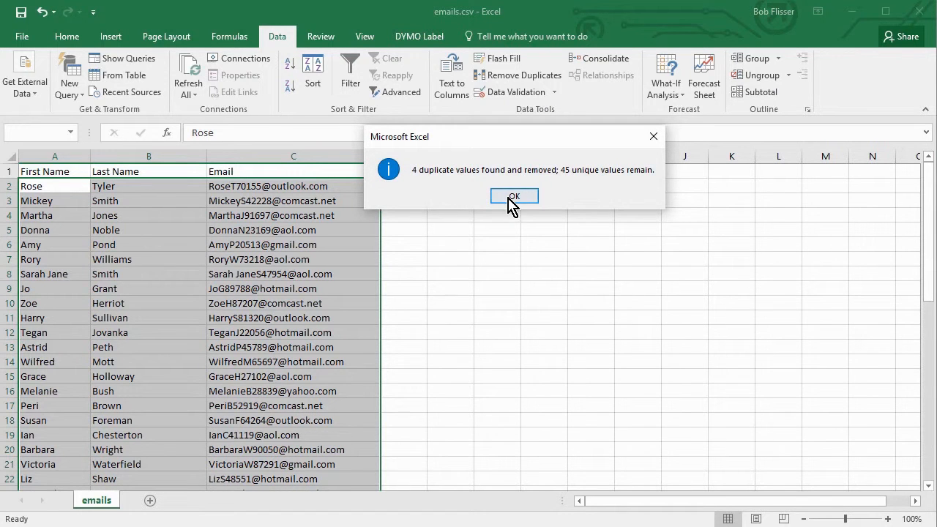
left_click(513, 196)
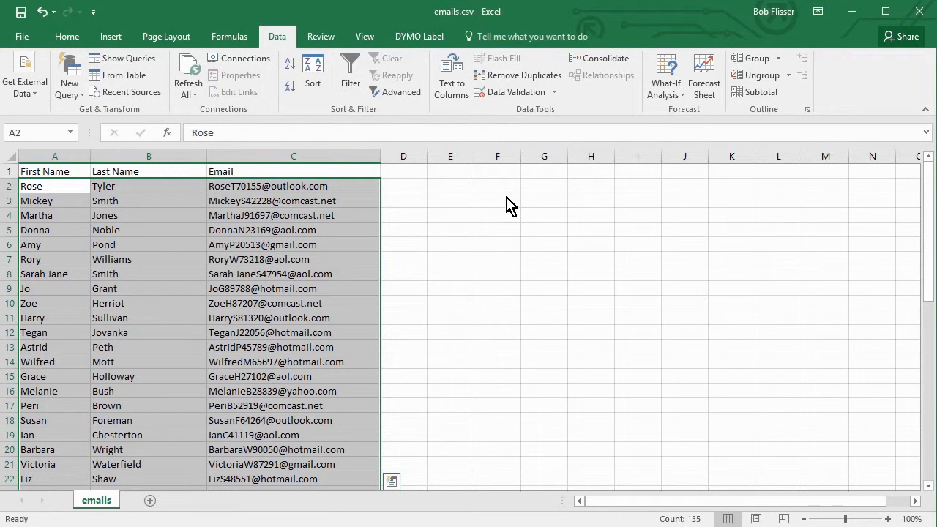
left_click(292, 317)
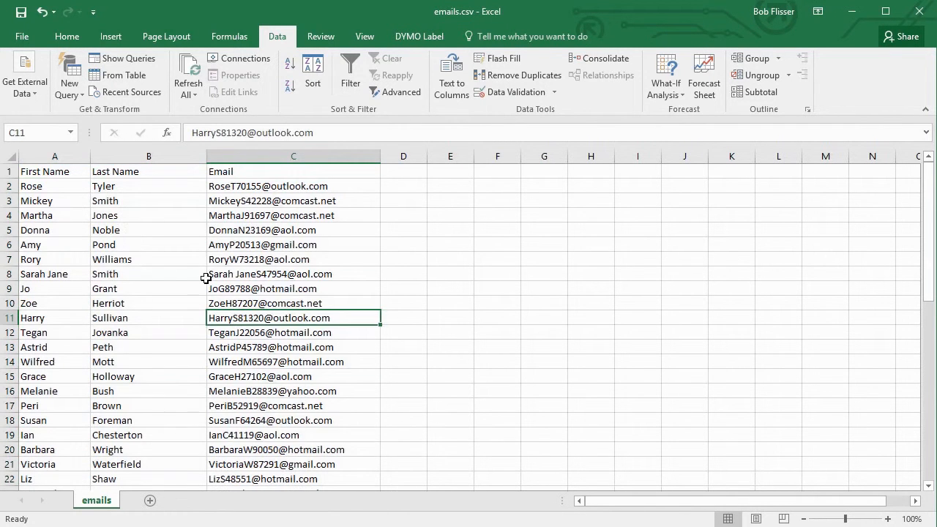
left_click(54, 245)
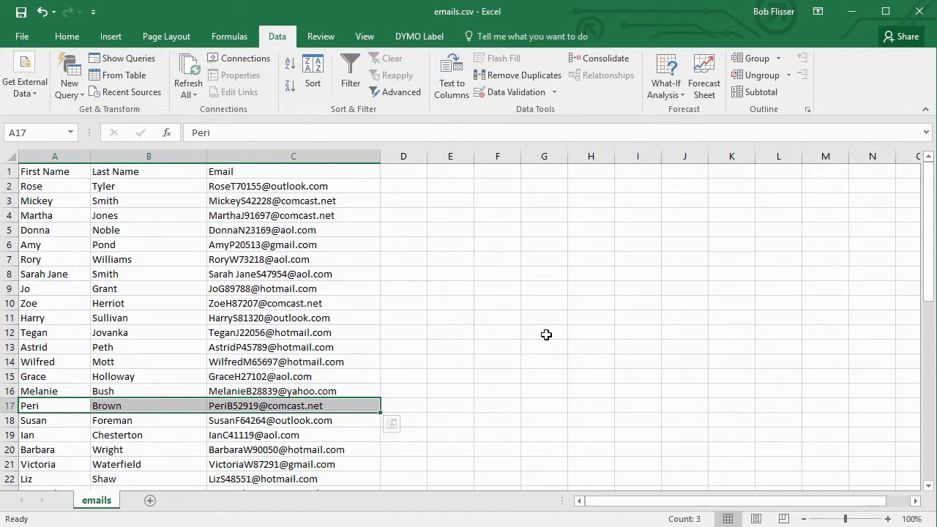
scroll("down", 3)
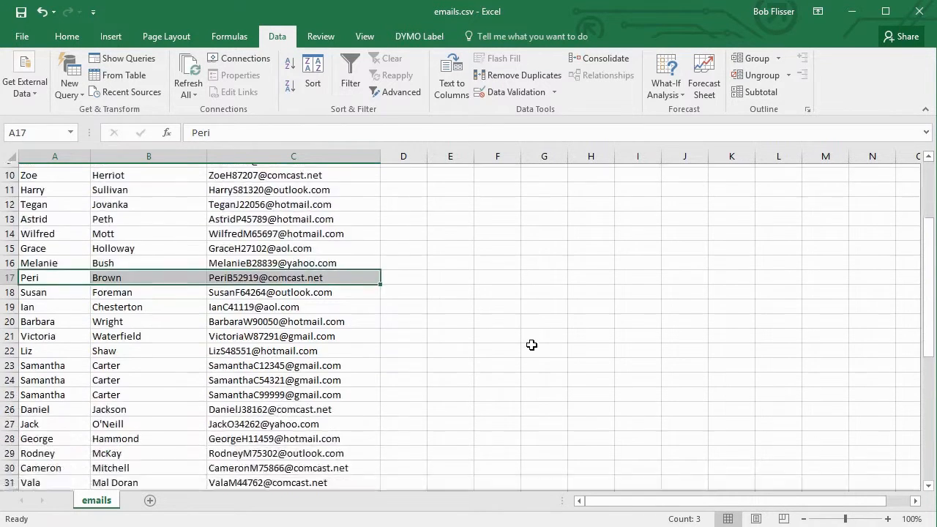
scroll("down", 3)
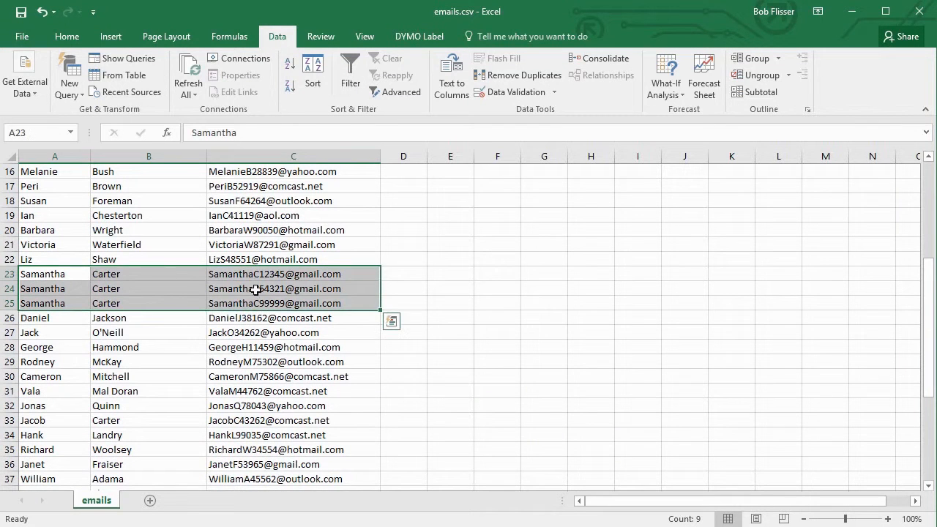
mouse_move(225, 274)
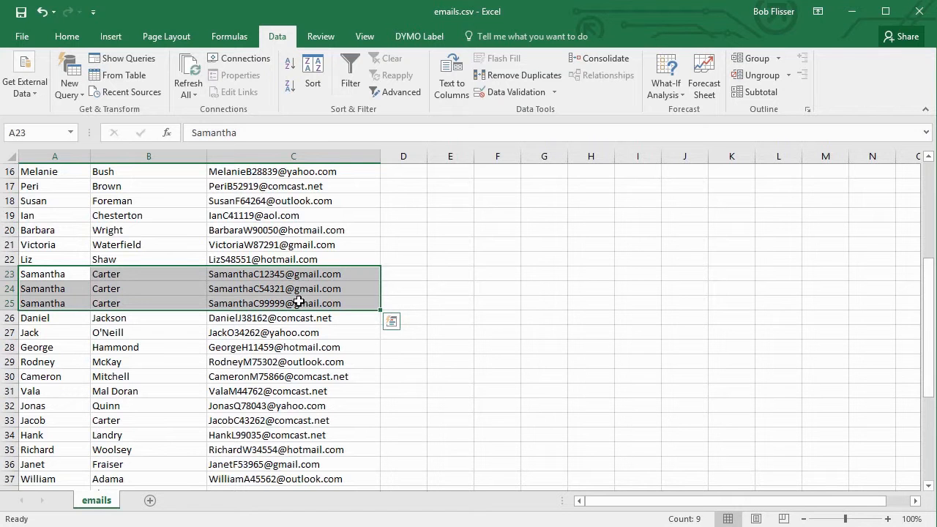
scroll("down", 3)
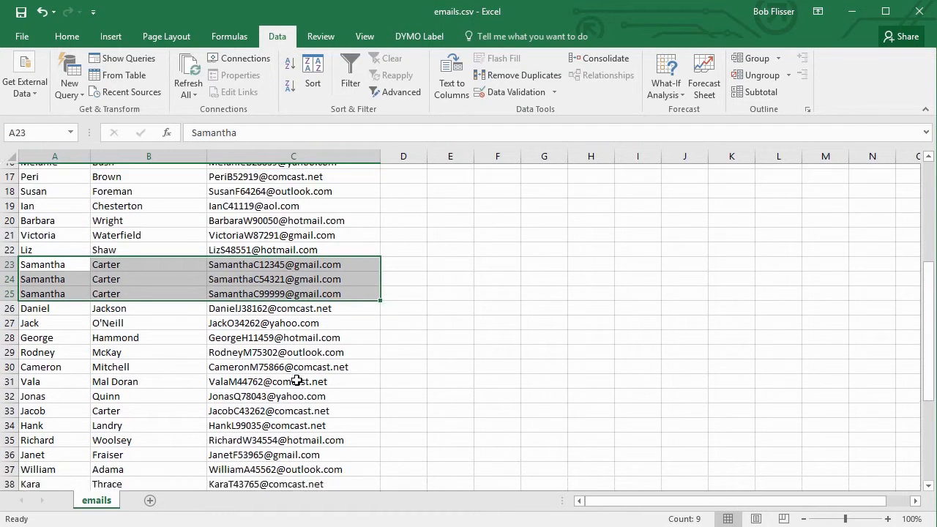
scroll("down", 3)
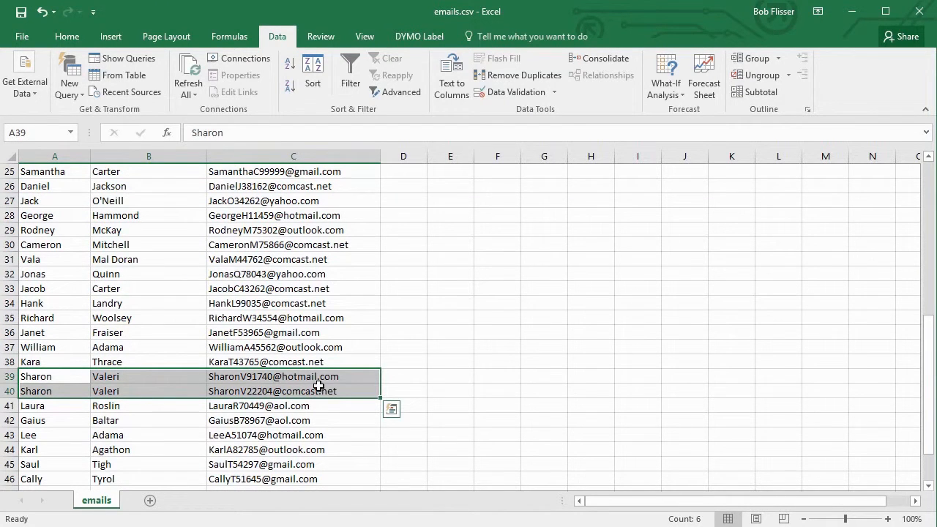
scroll("down", 3)
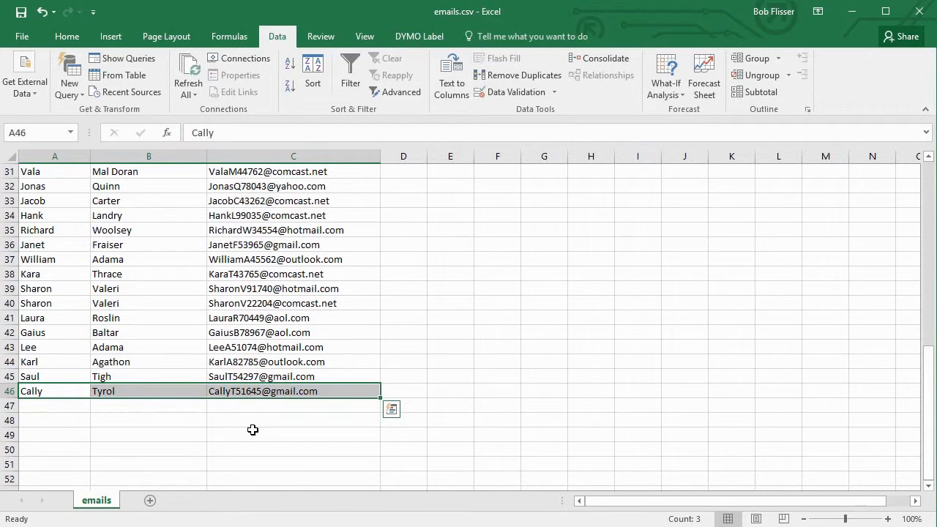
mouse_move(249, 426)
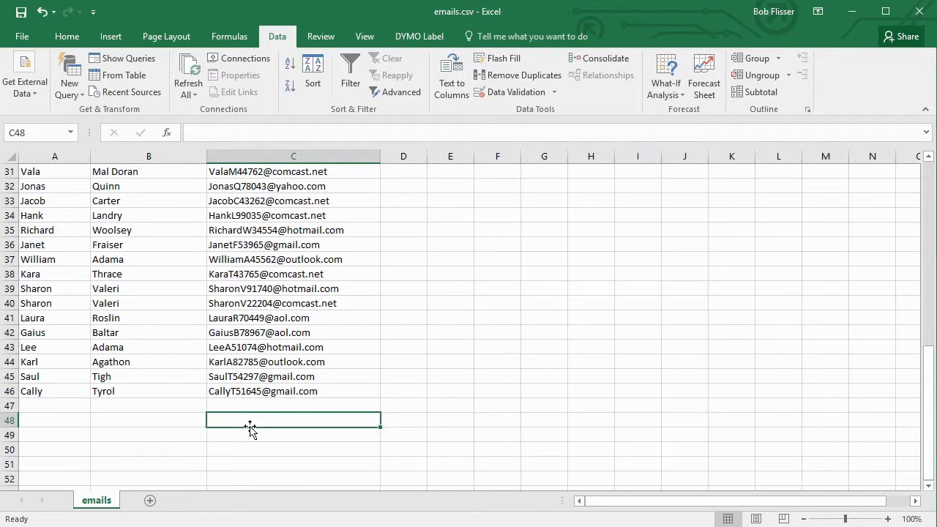
mouse_move(488, 14)
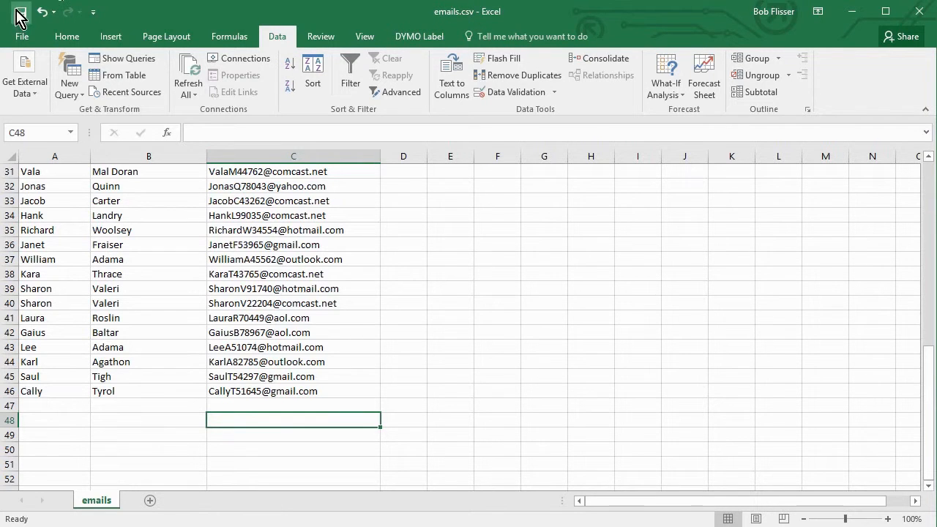
mouse_move(283, 245)
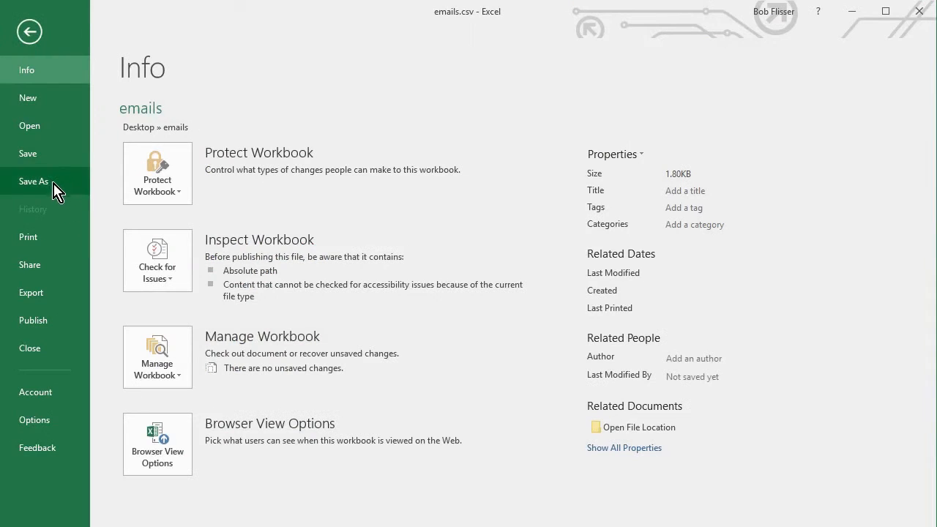
Save a copy as 'emails - cleaned.csv' in the emails folder, keeping CSV format.
left_click(34, 181)
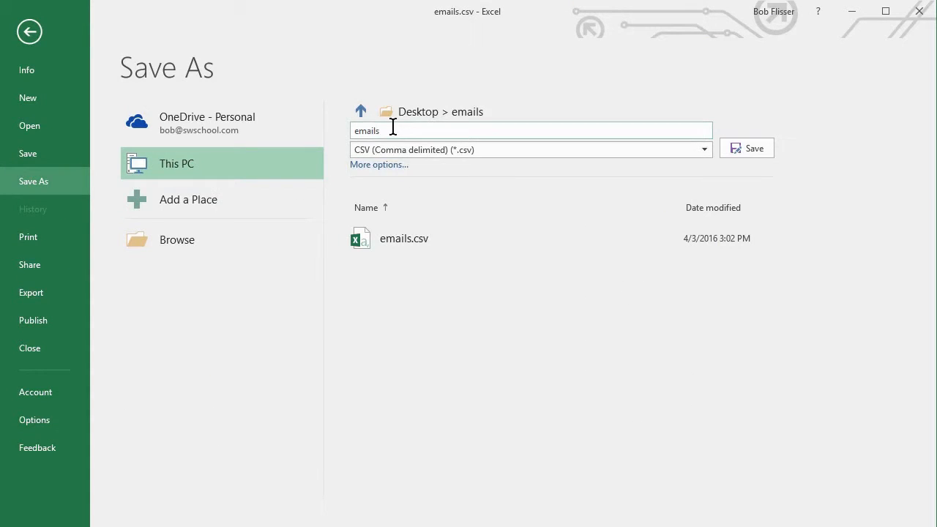
mouse_move(454, 154)
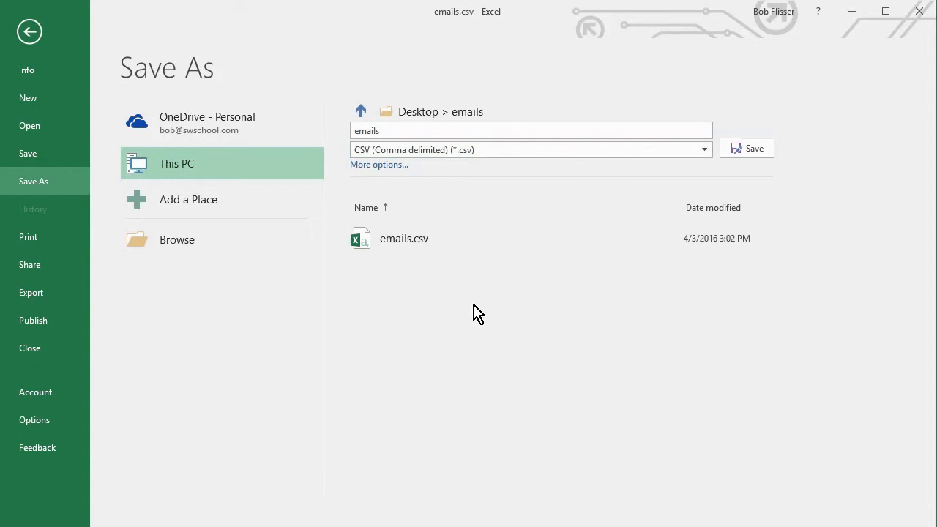
mouse_move(483, 319)
type(" - cleaned")
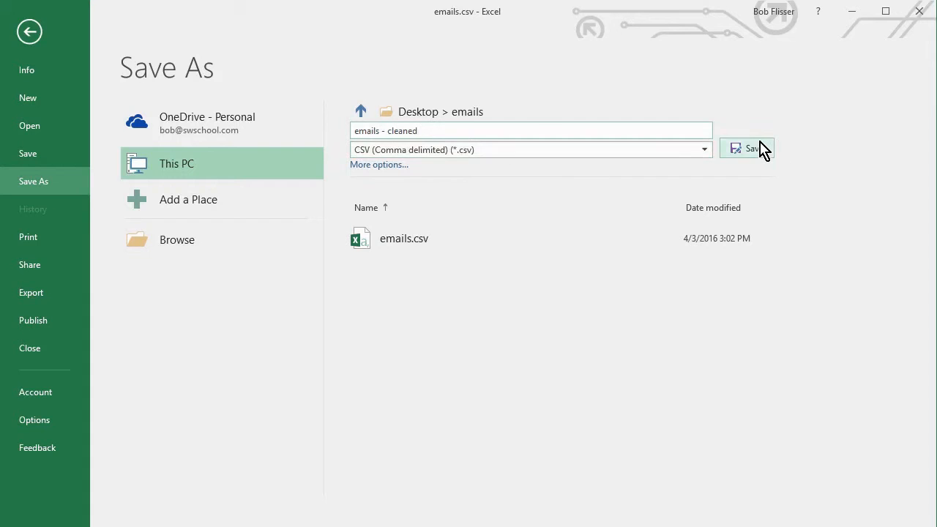
left_click(747, 148)
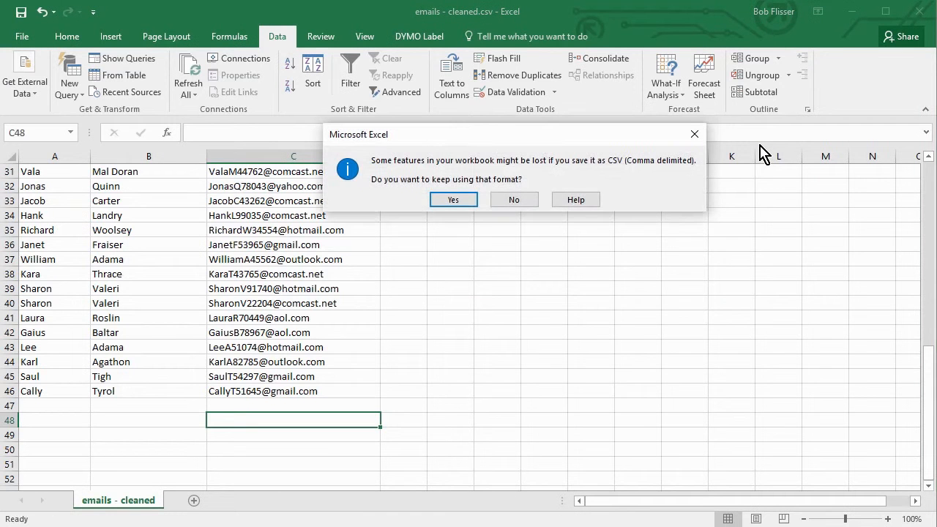
mouse_move(463, 194)
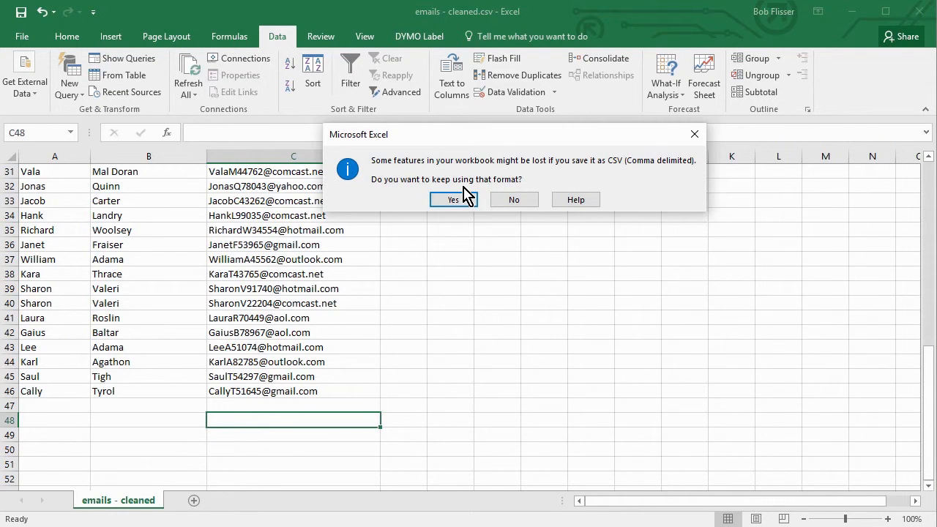
left_click(453, 199)
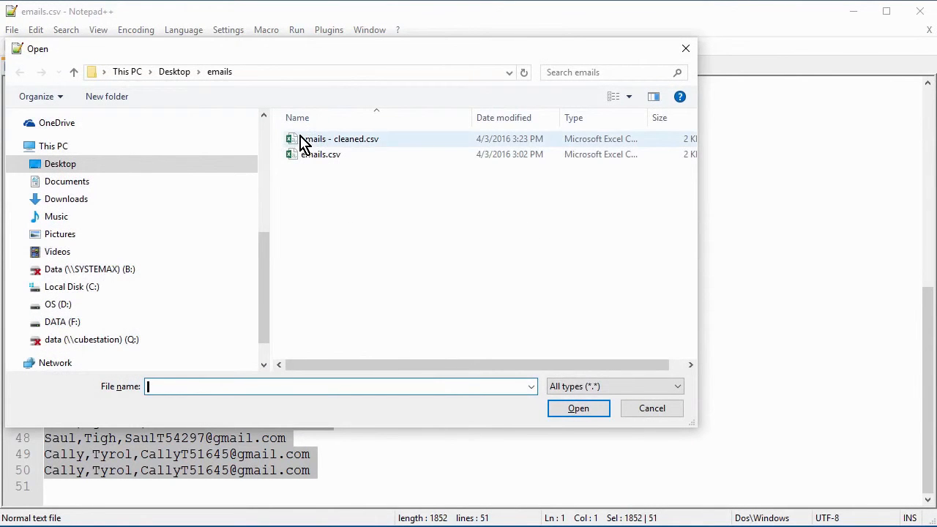
Open 'emails - cleaned.csv' in Notepad++ and confirm Amy Pond appears only once.
double_click(340, 138)
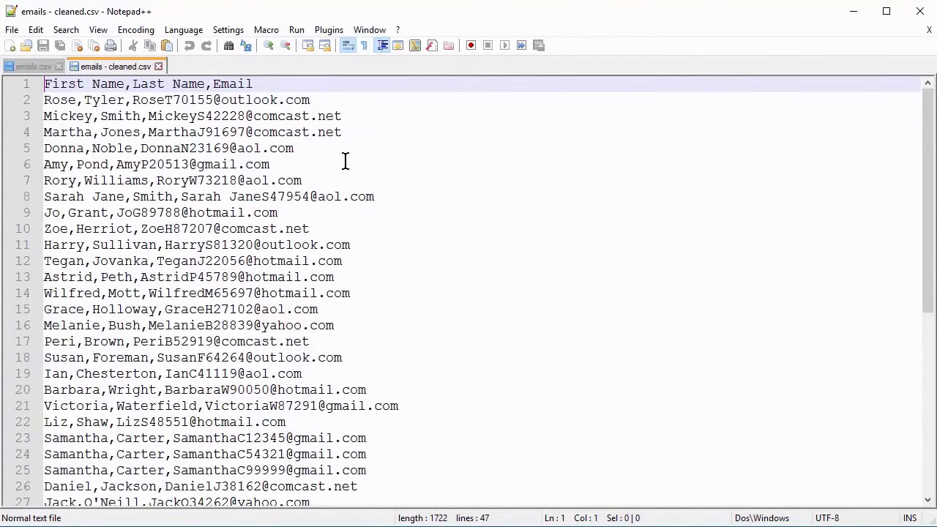
left_click(156, 164)
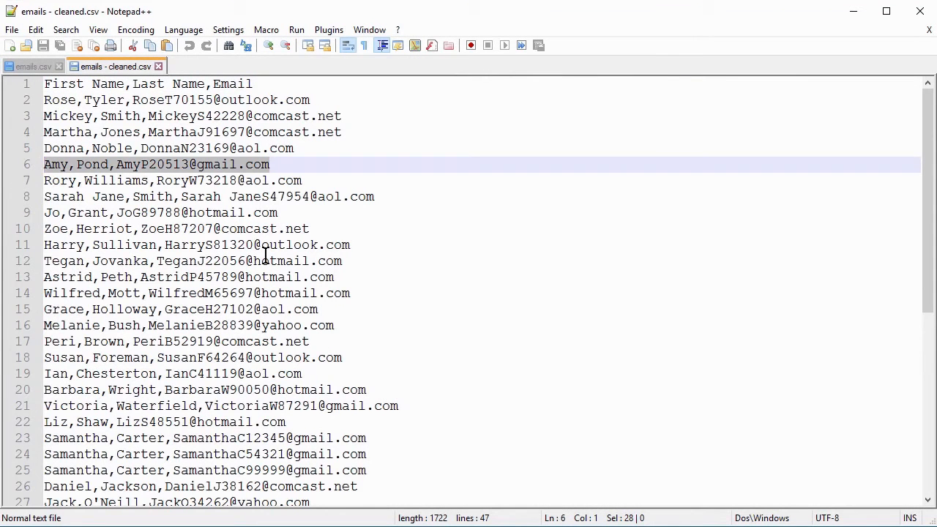